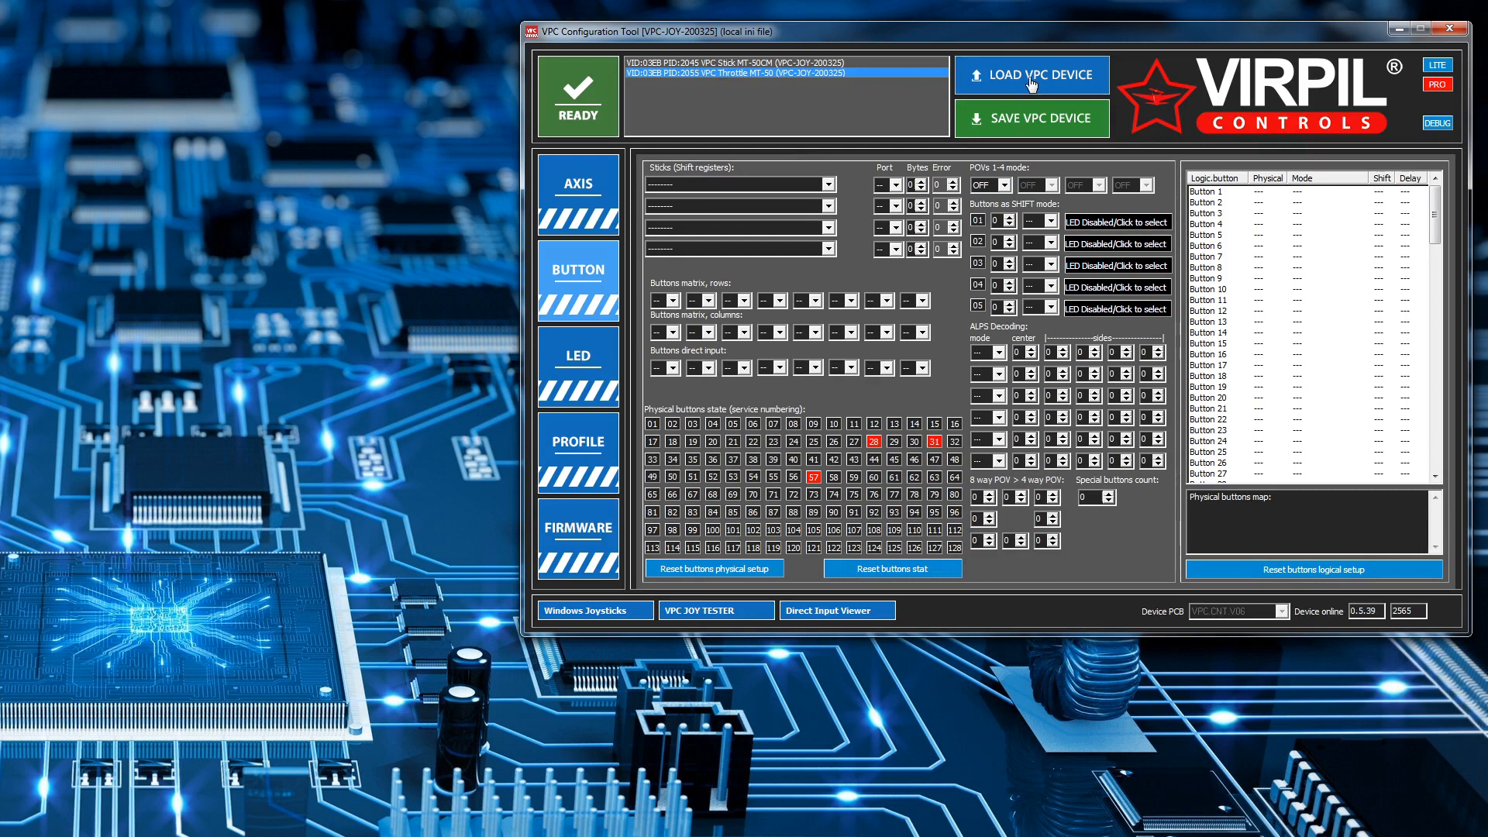
# Load the MT-50 throttle's configuration from the device and select logical Button 32
pyautogui.click(1031, 75)
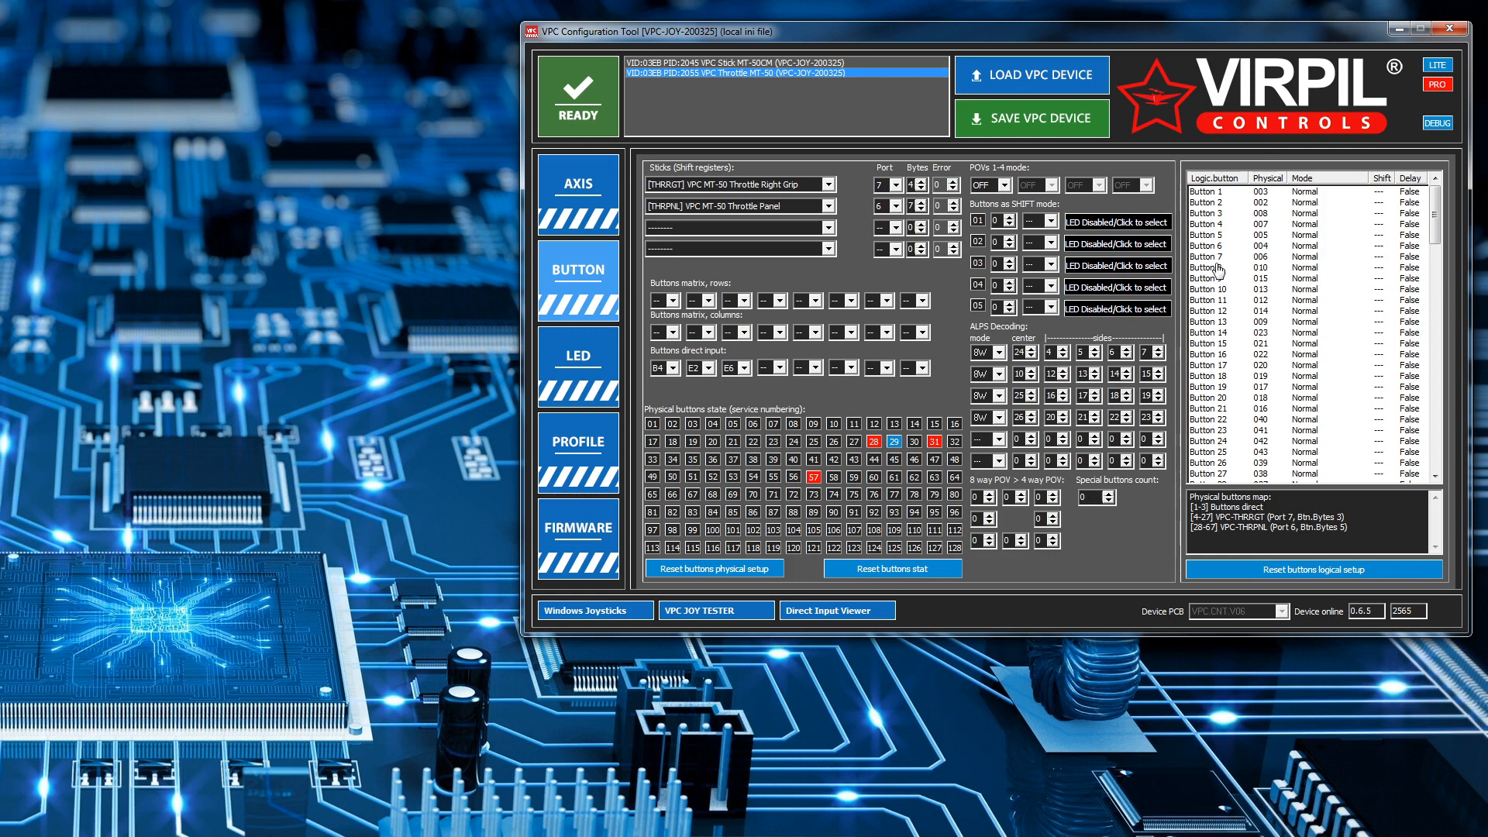
pyautogui.moveTo(1333, 388)
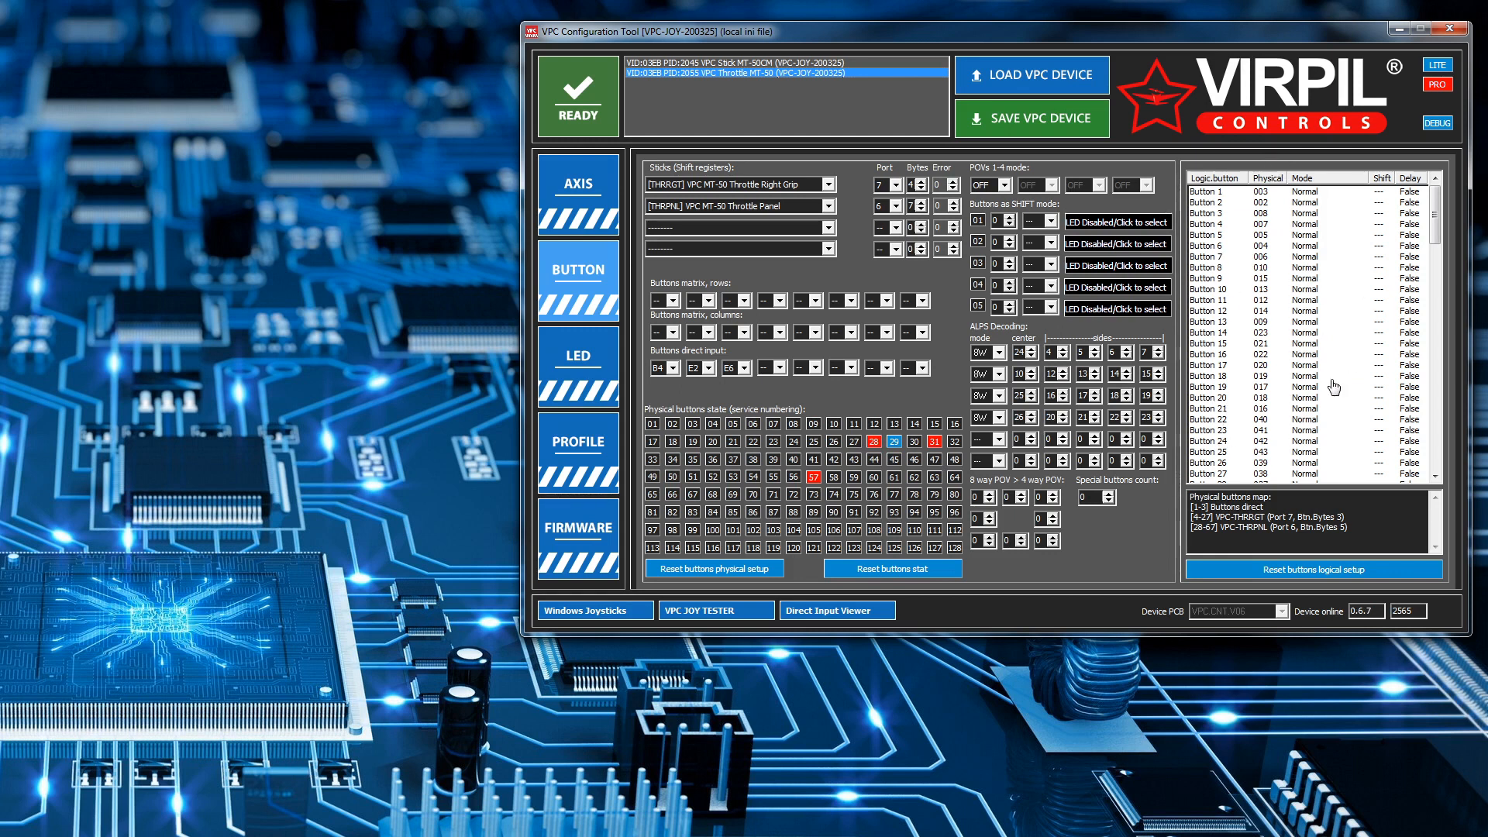
pyautogui.scroll(-3)
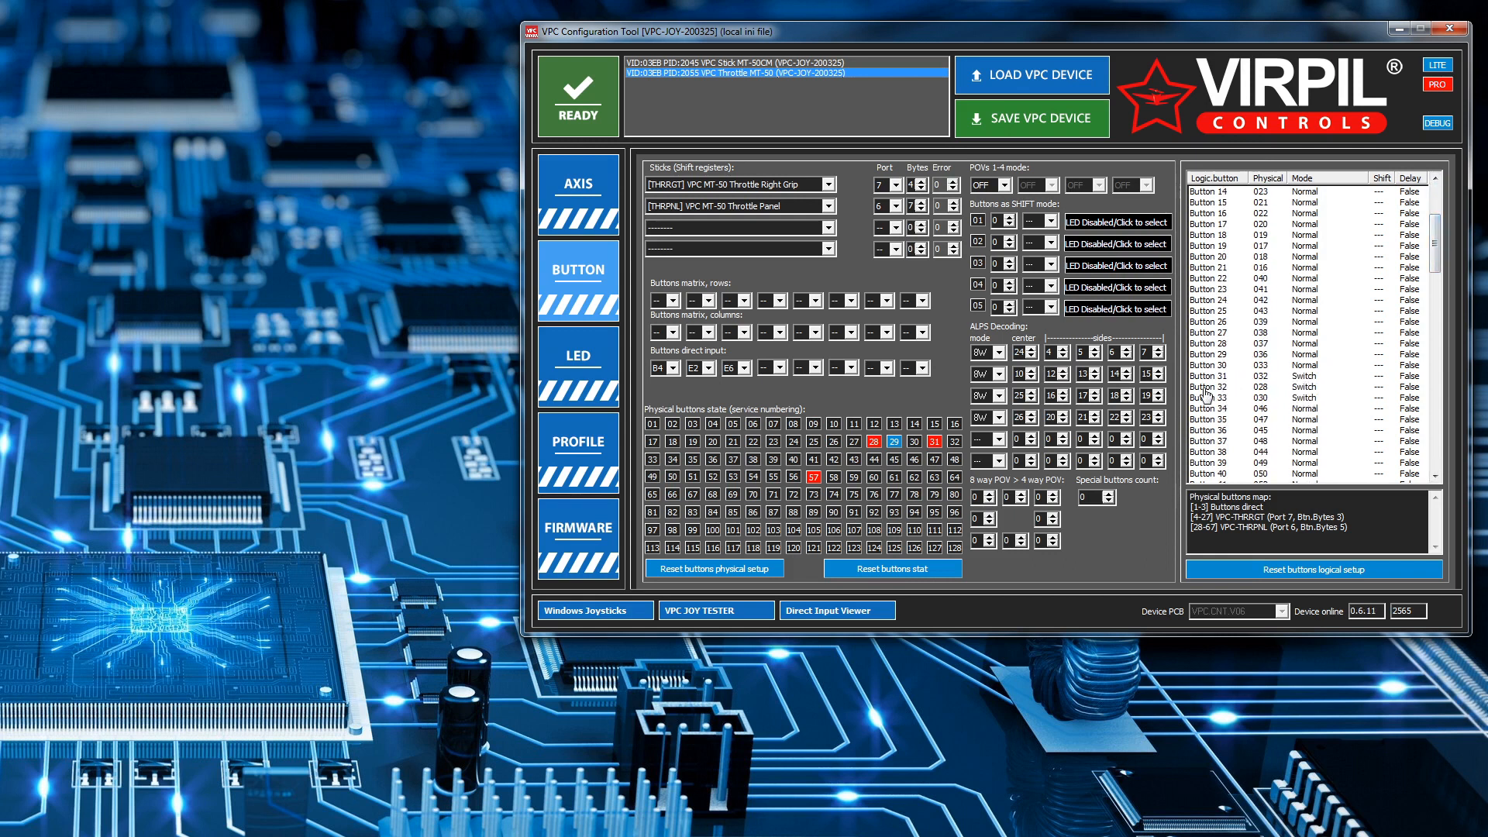
pyautogui.click(1225, 385)
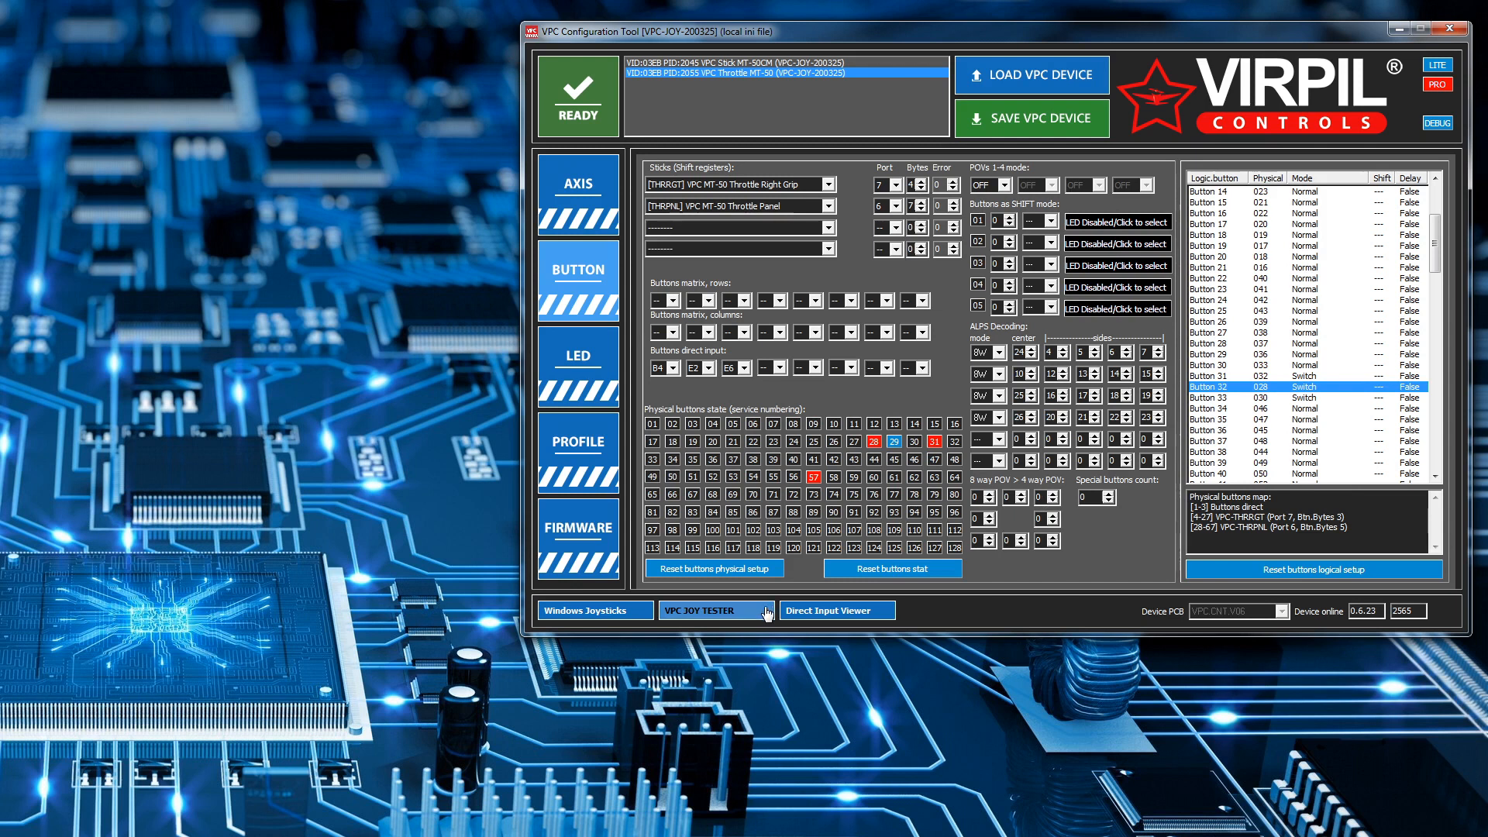
pyautogui.click(698, 610)
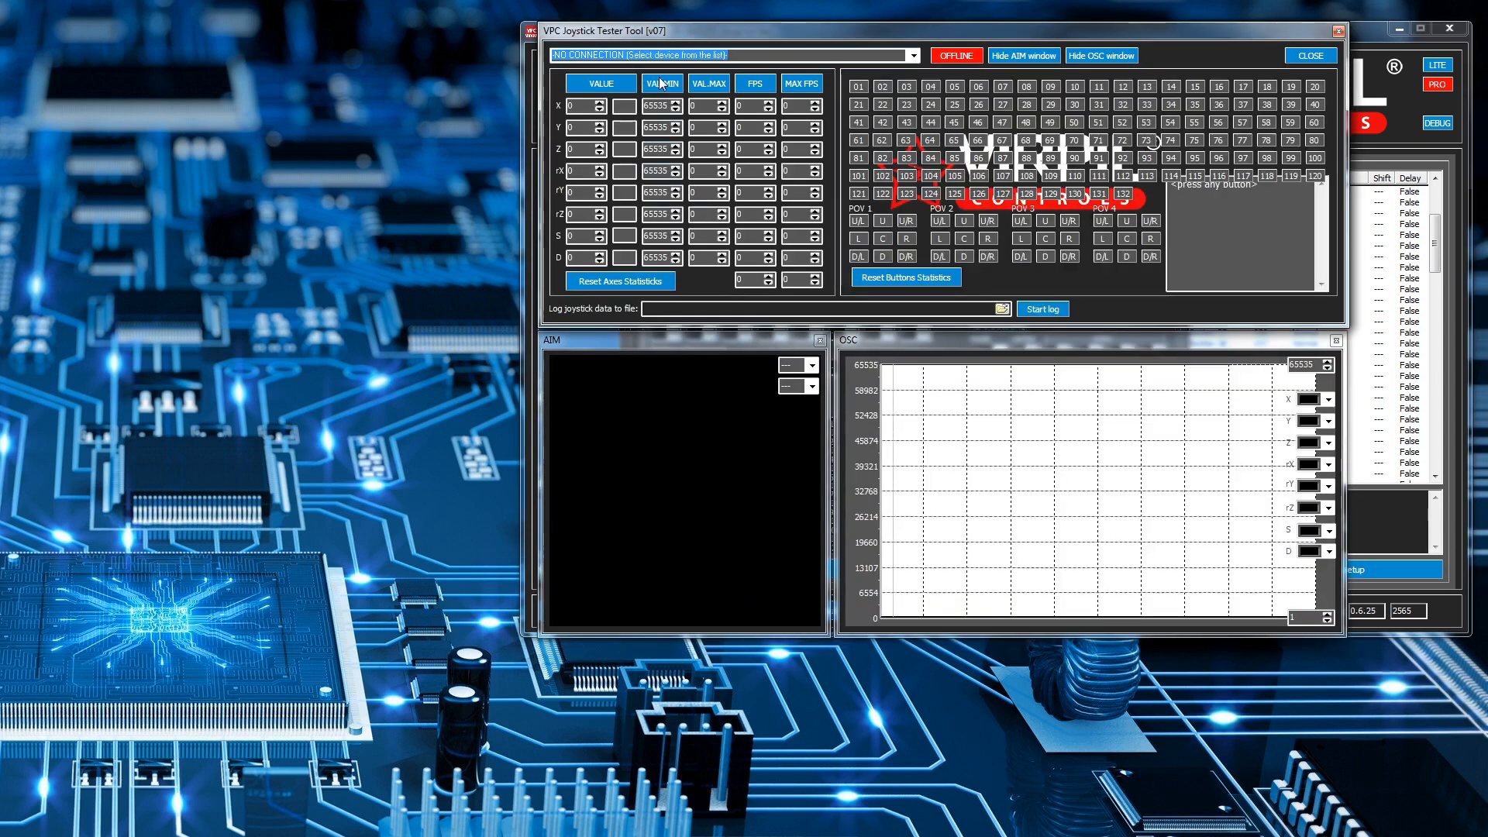
pyautogui.click(910, 55)
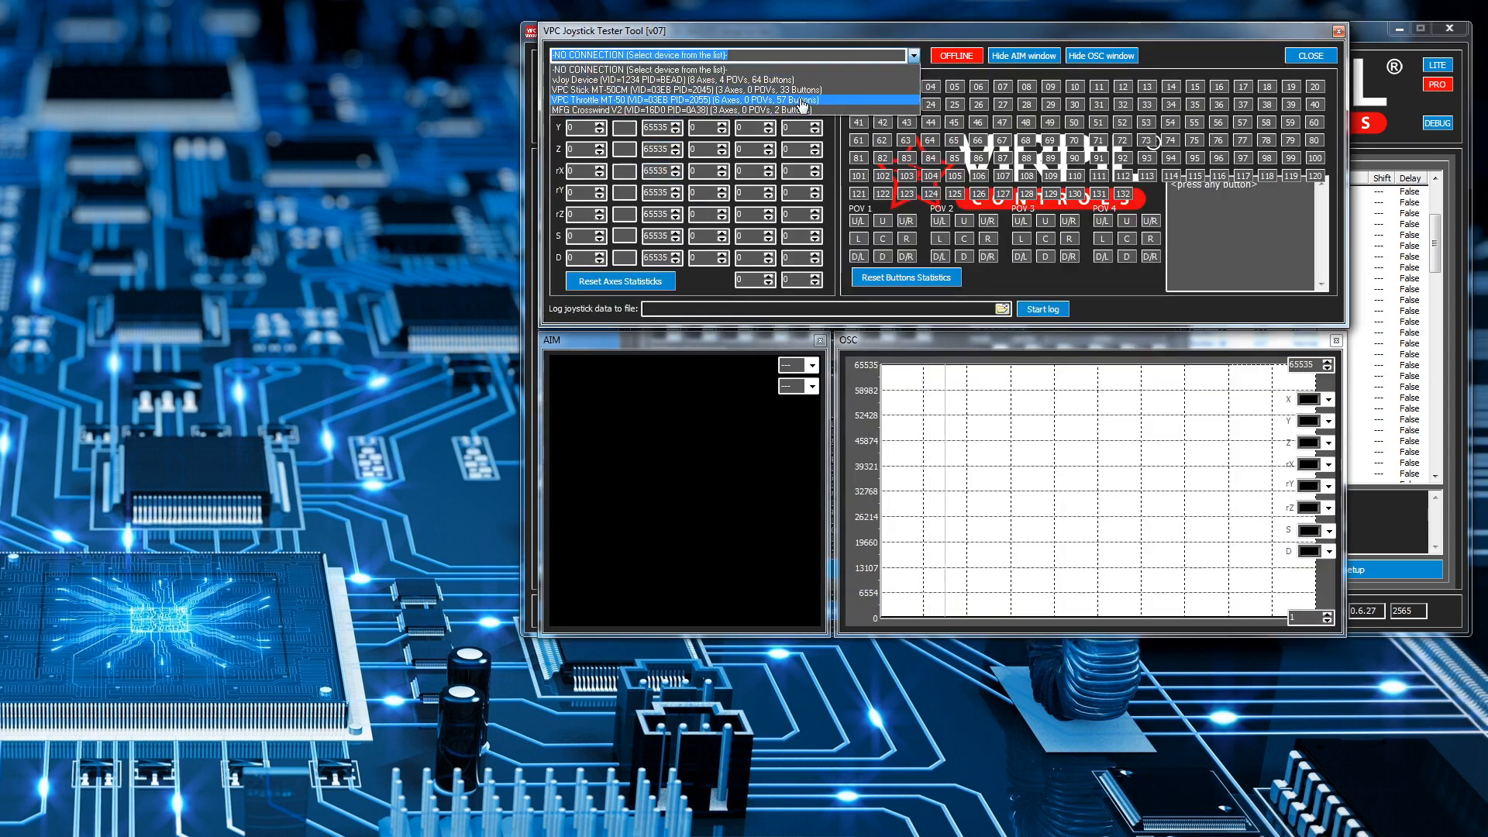
pyautogui.click(684, 100)
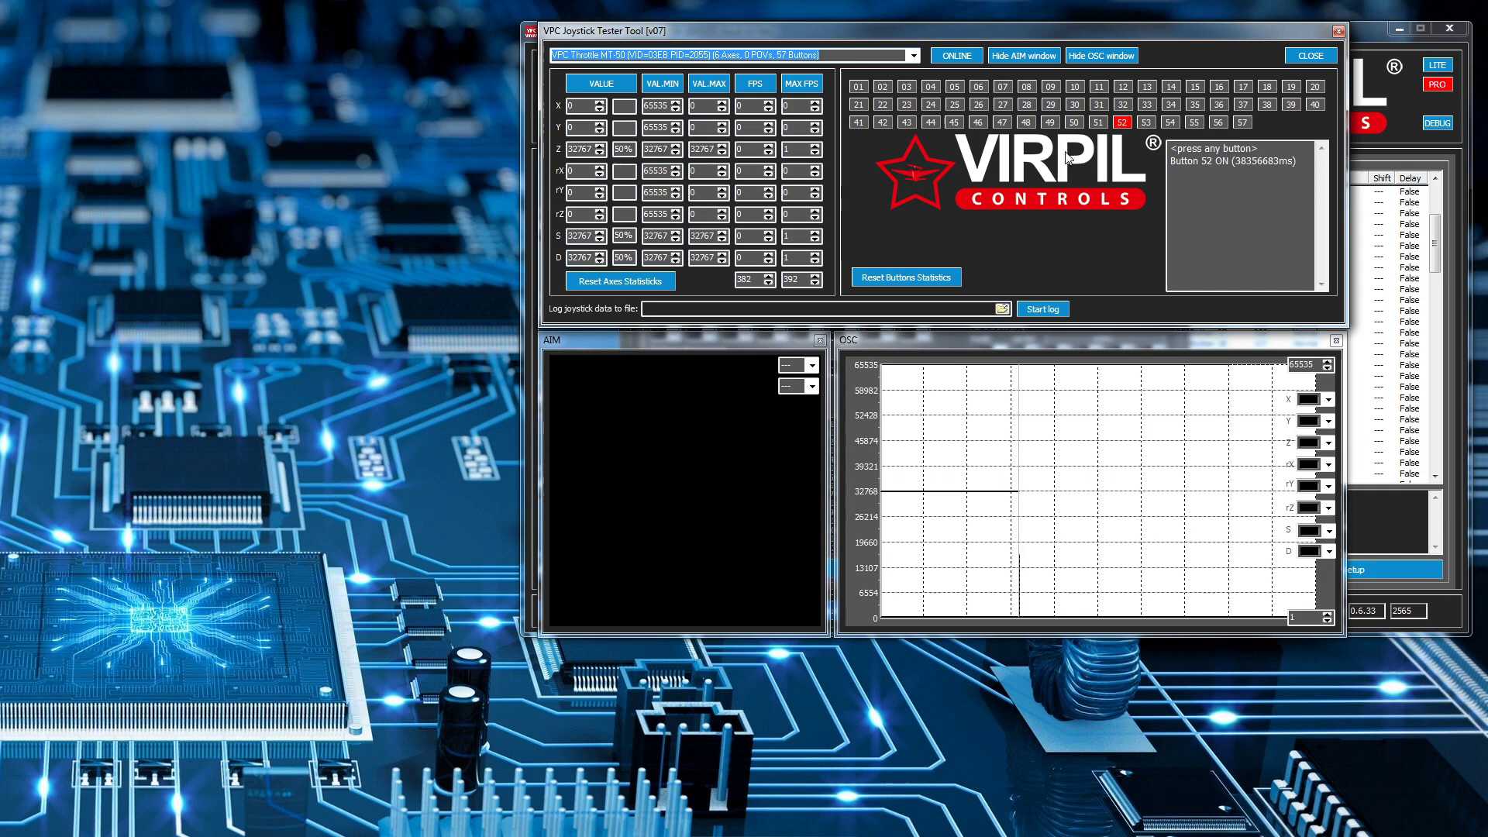
pyautogui.moveTo(1023, 174)
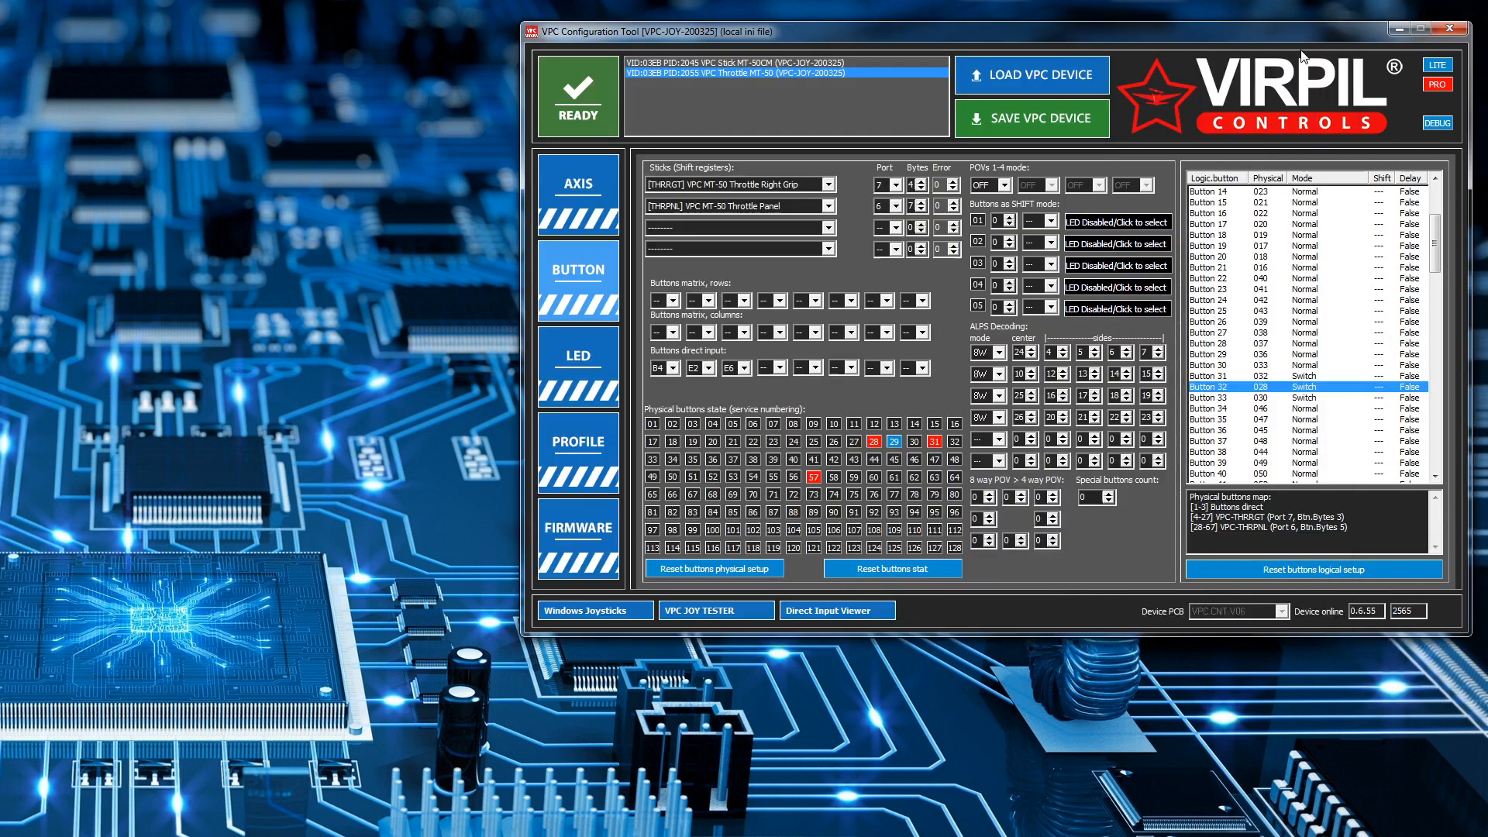
pyautogui.moveTo(1109, 225)
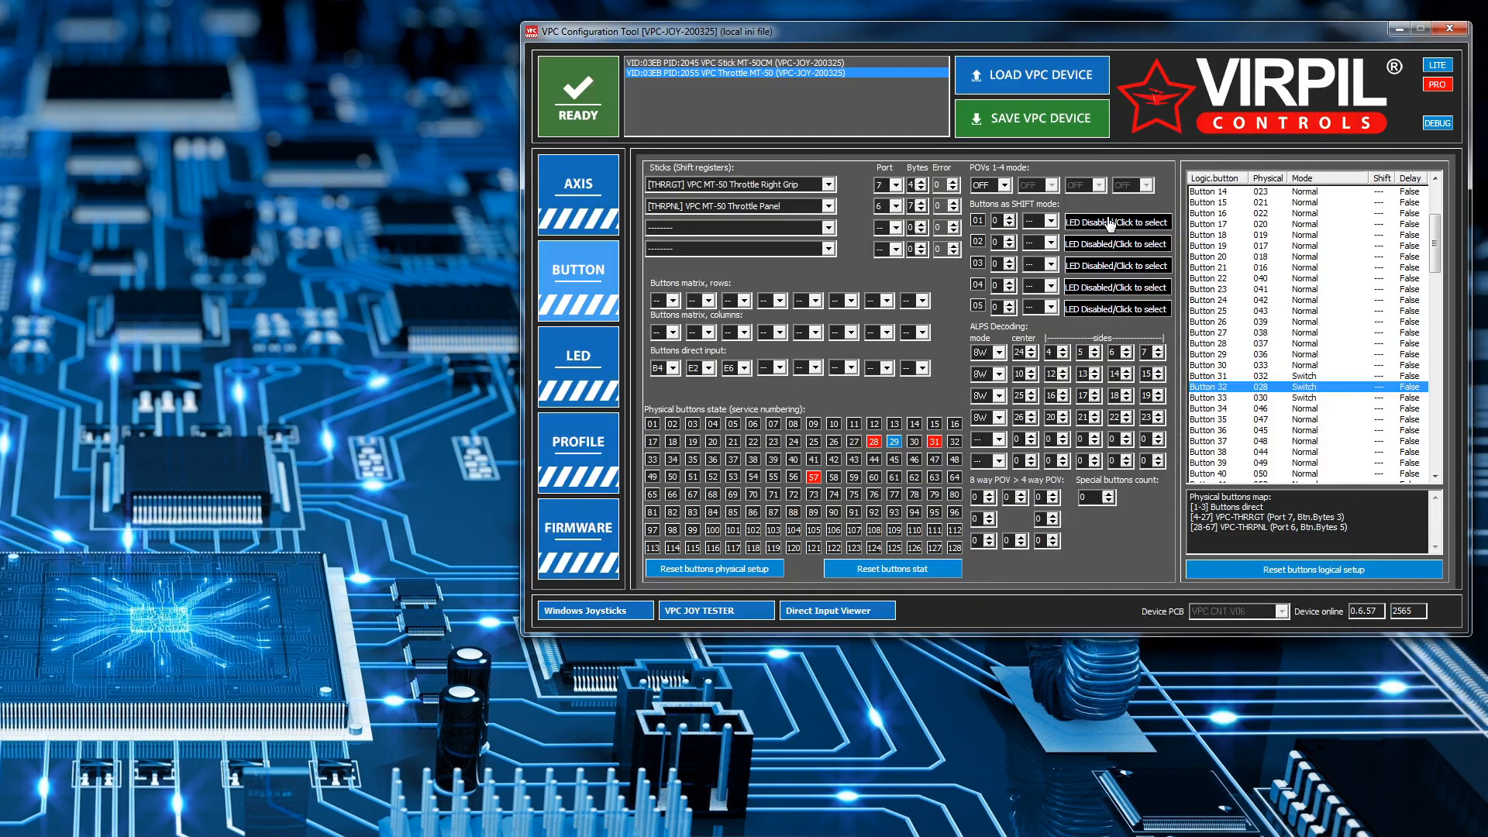
pyautogui.moveTo(1288, 320)
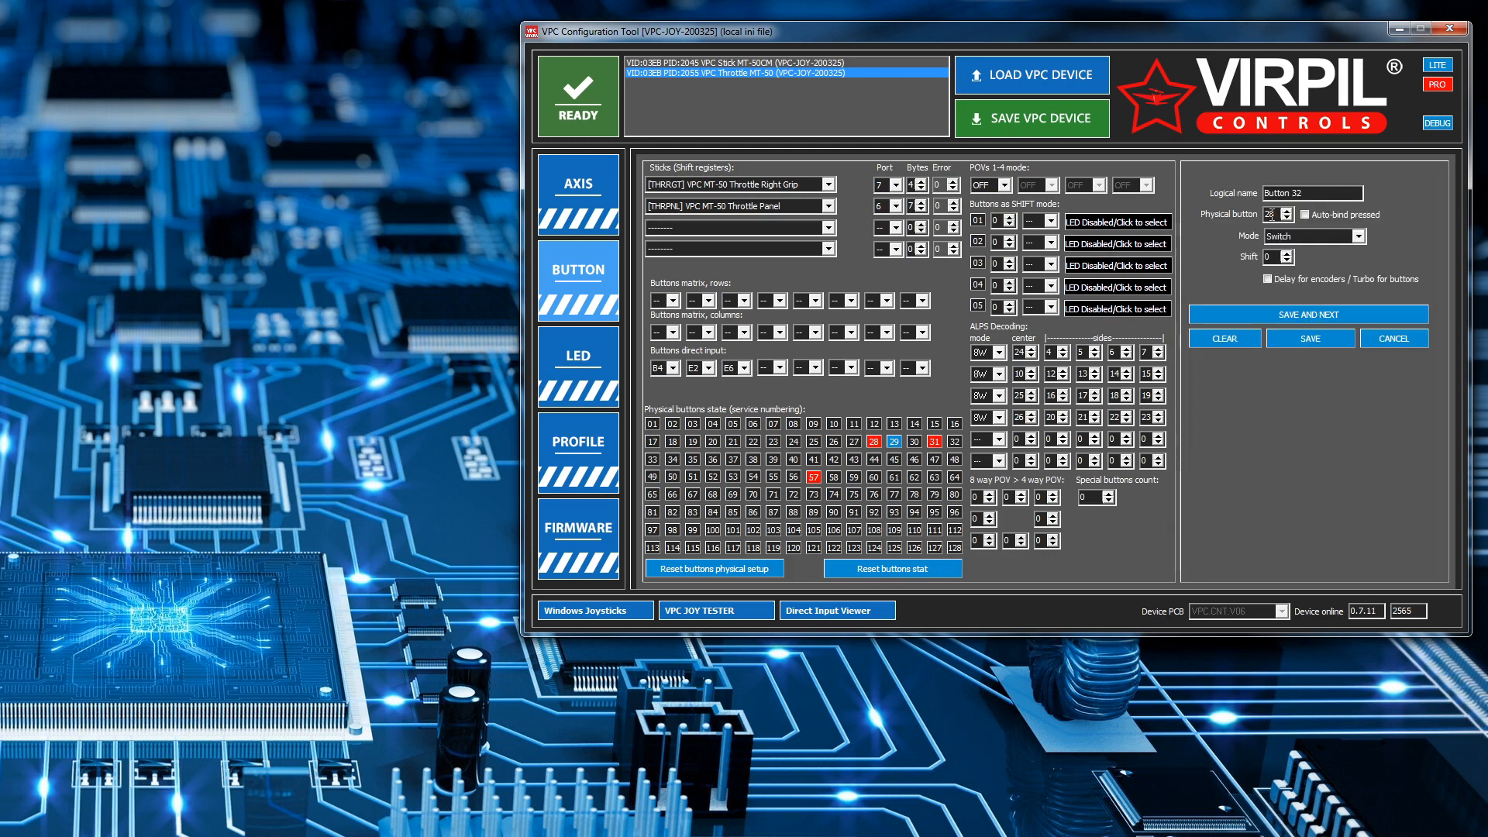
# Set logical Button 32 (physical 028) to Normal mode and save the change
pyautogui.click(1359, 236)
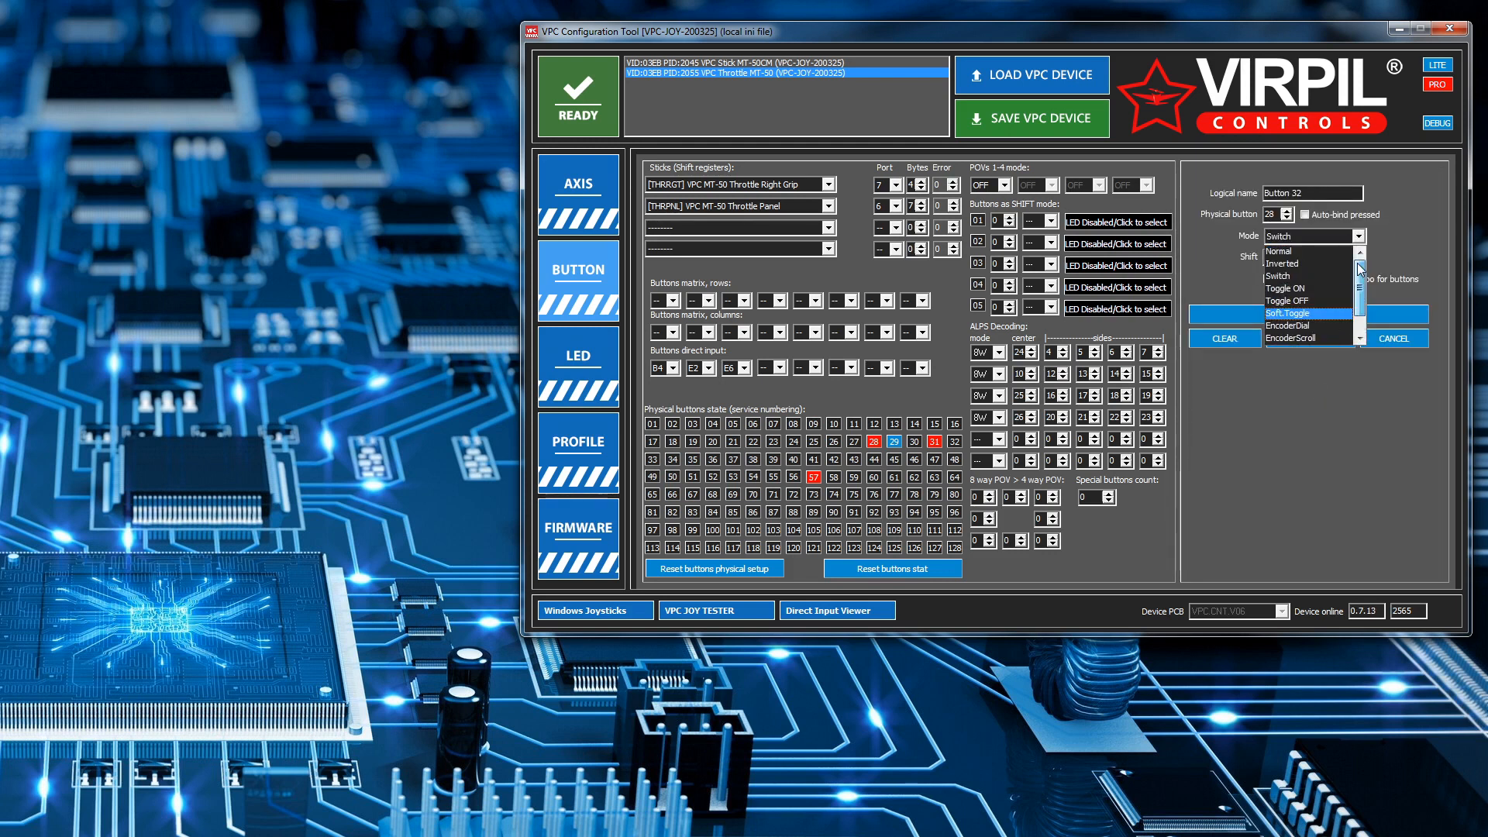
pyautogui.click(1277, 250)
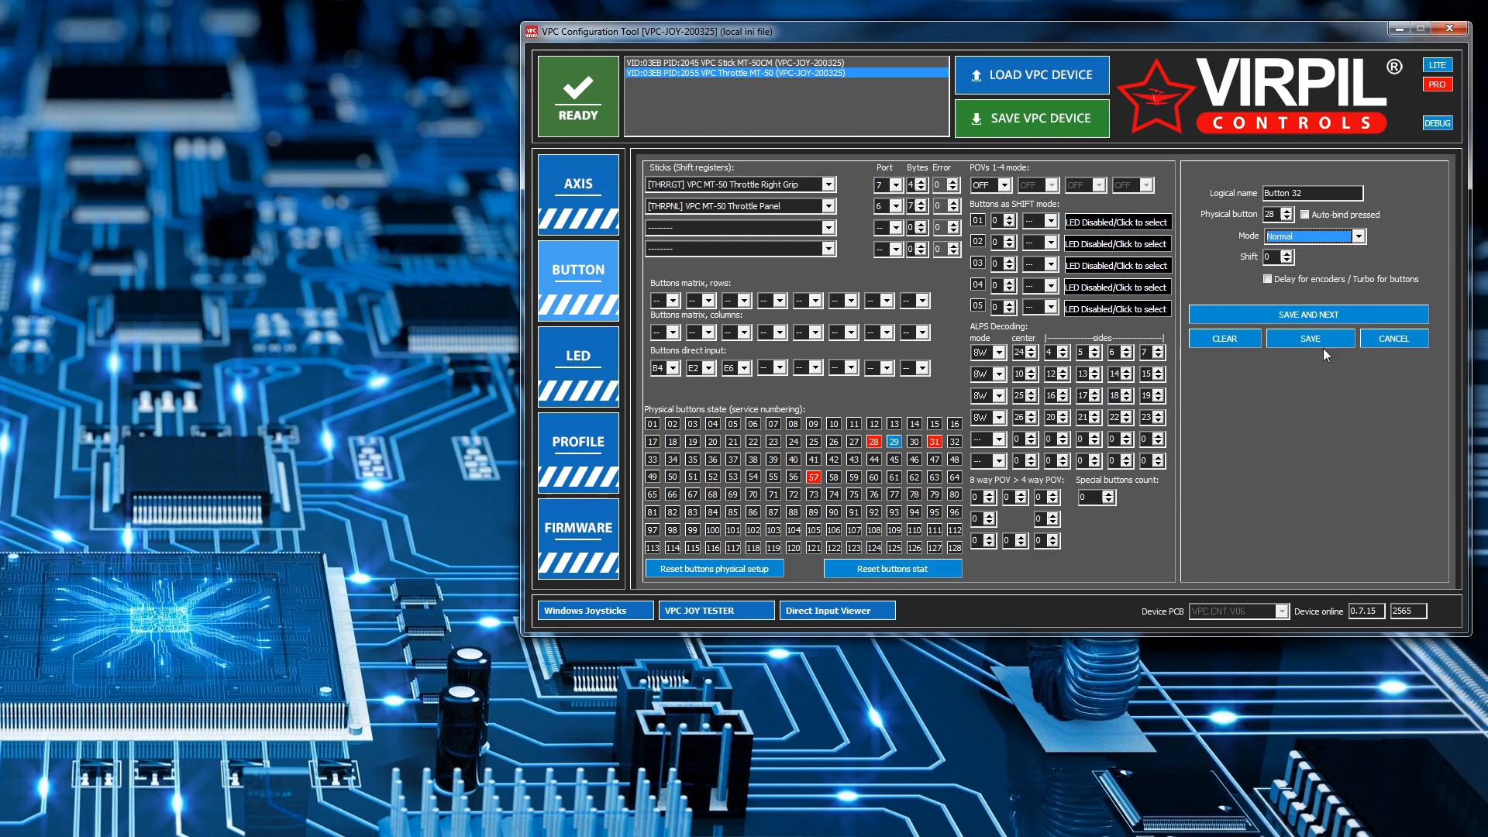
pyautogui.click(1309, 338)
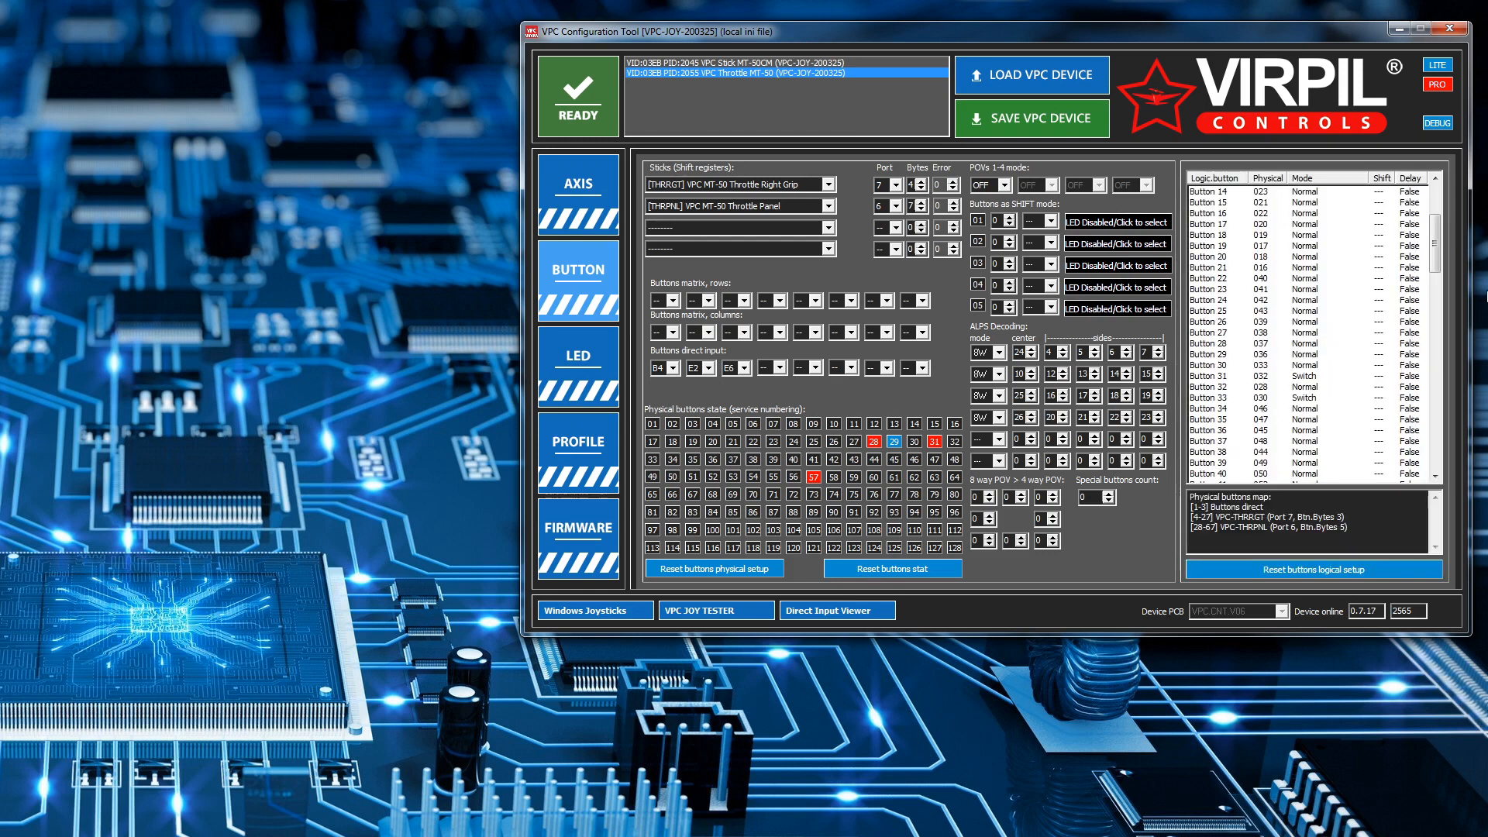
pyautogui.scroll(-3)
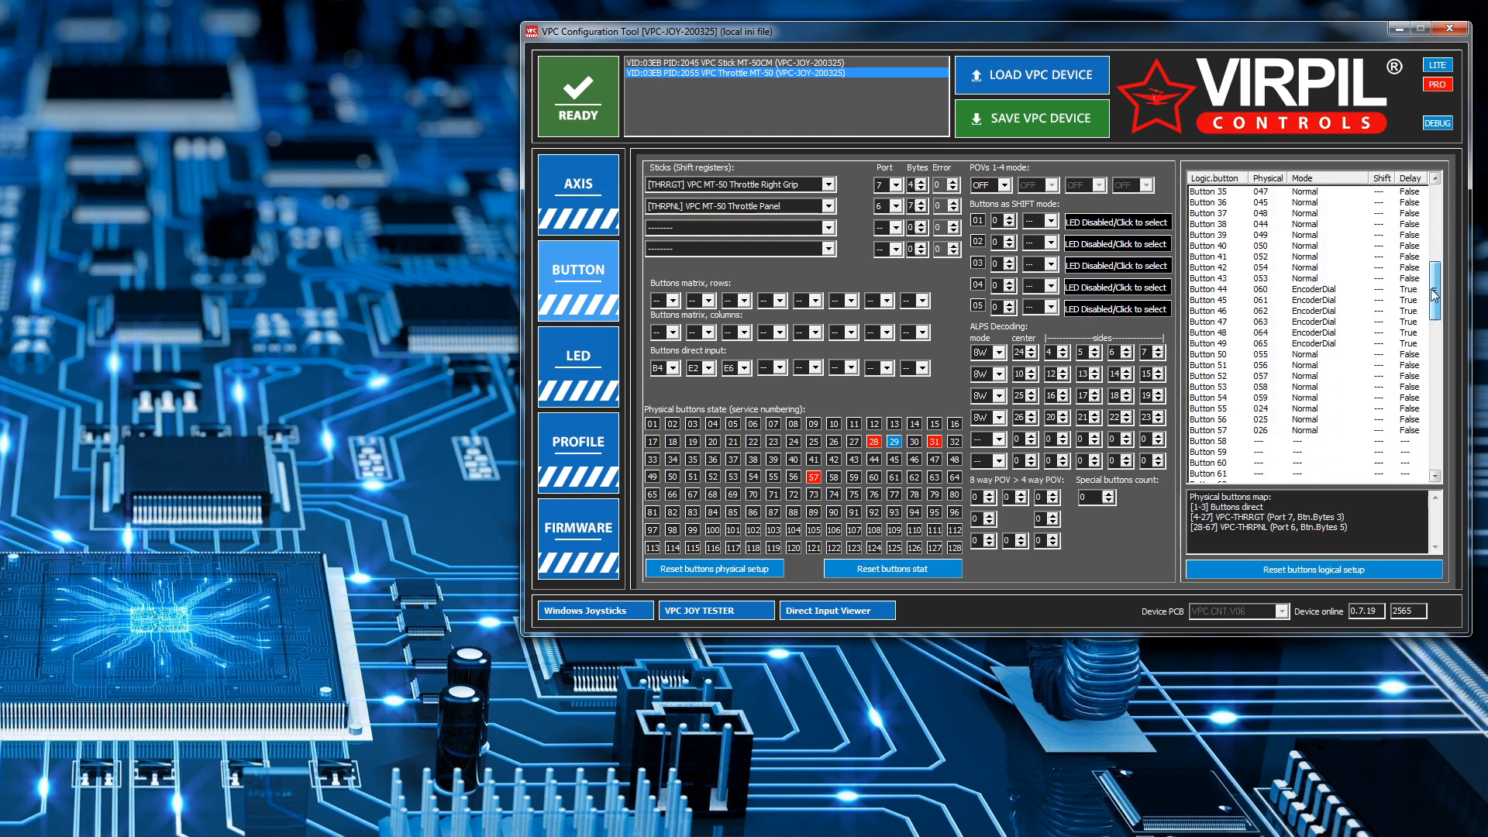
pyautogui.scroll(-3)
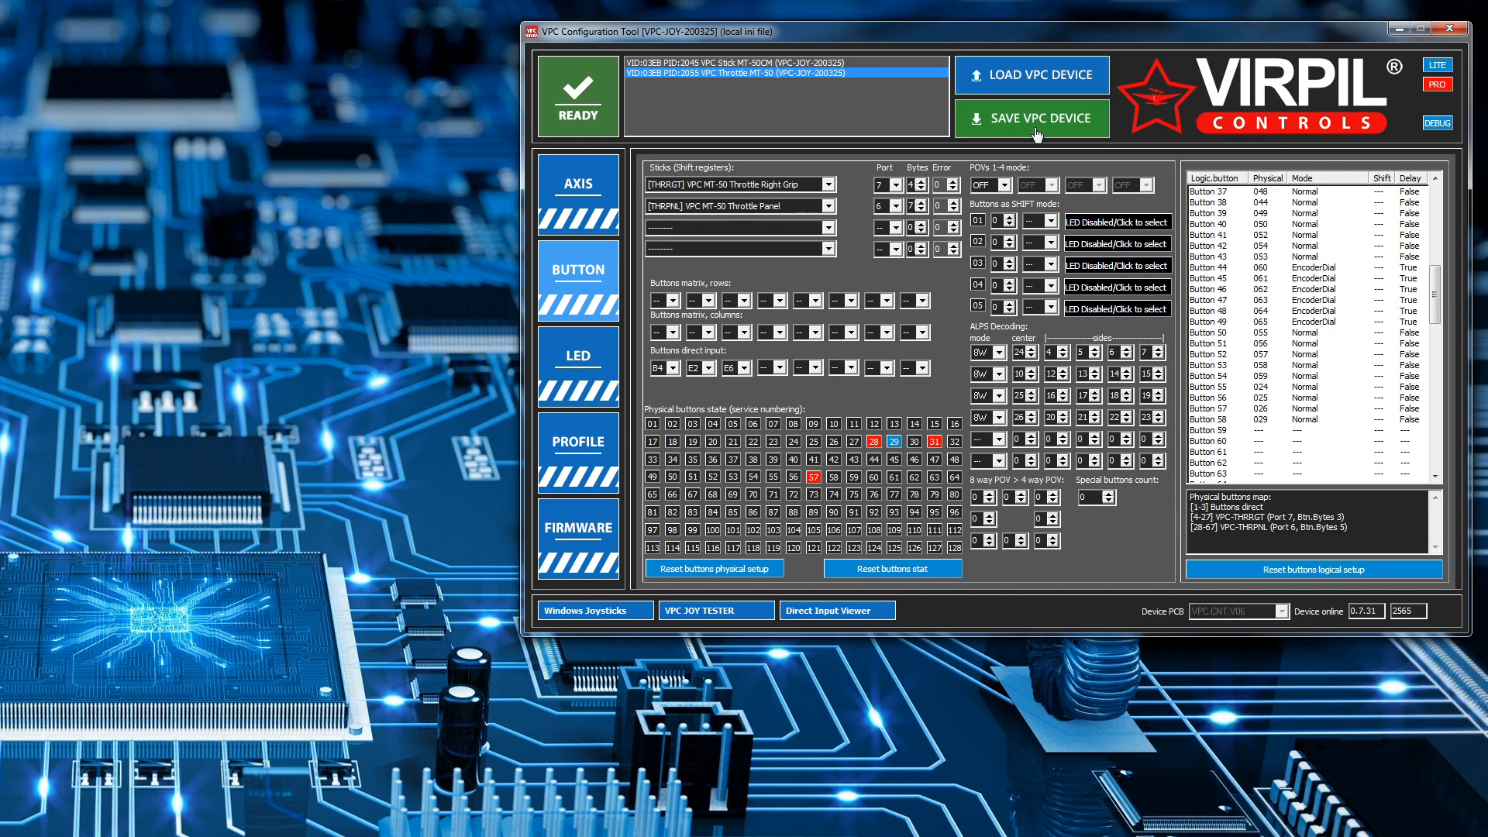
# Write the edited button map to the MT-50 and return to the BUTTON page after reboot
pyautogui.click(1032, 118)
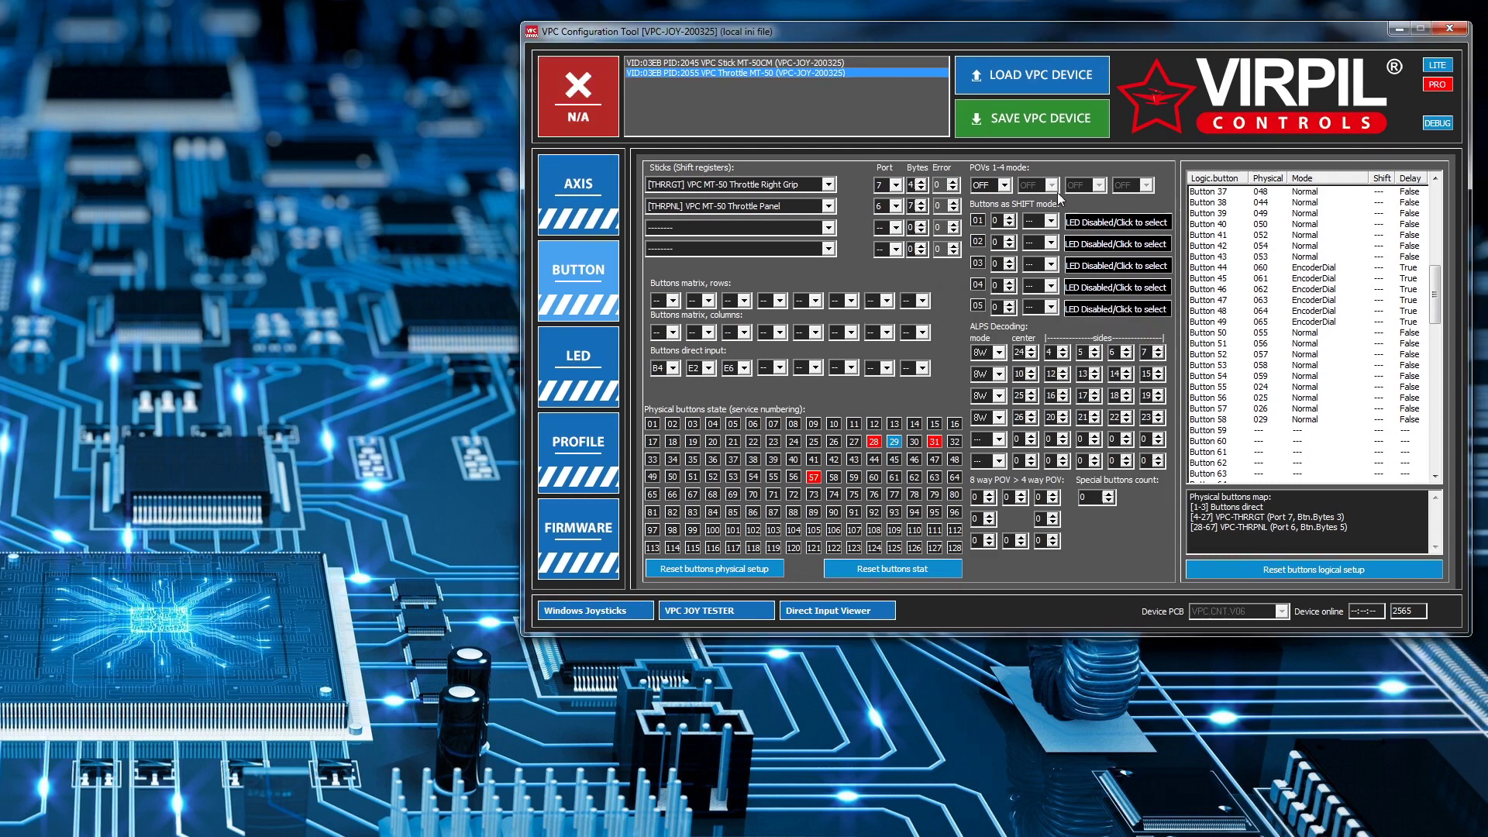
pyautogui.click(577, 185)
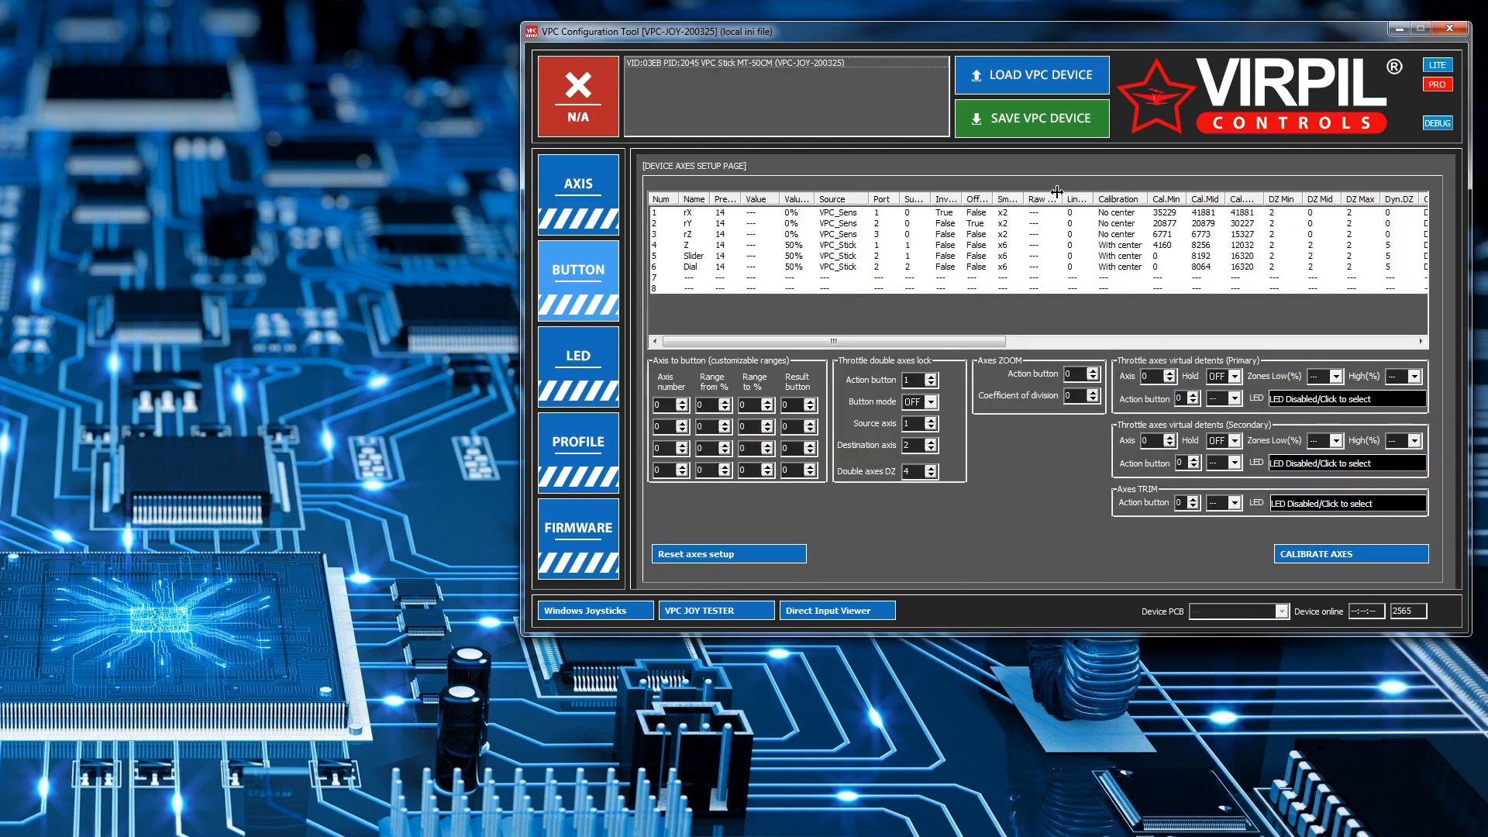
pyautogui.moveTo(569, 436)
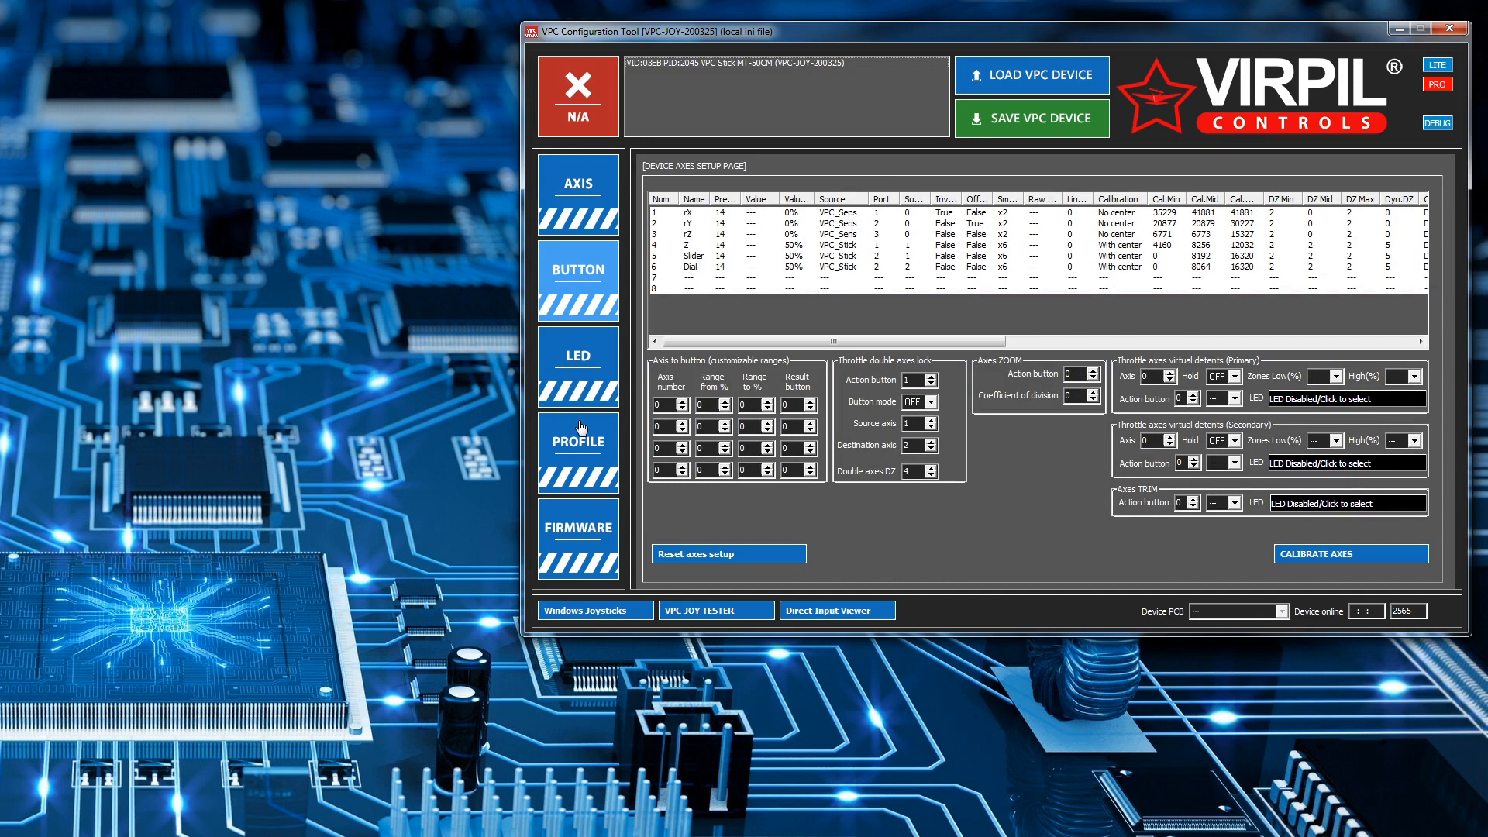
pyautogui.click(576, 275)
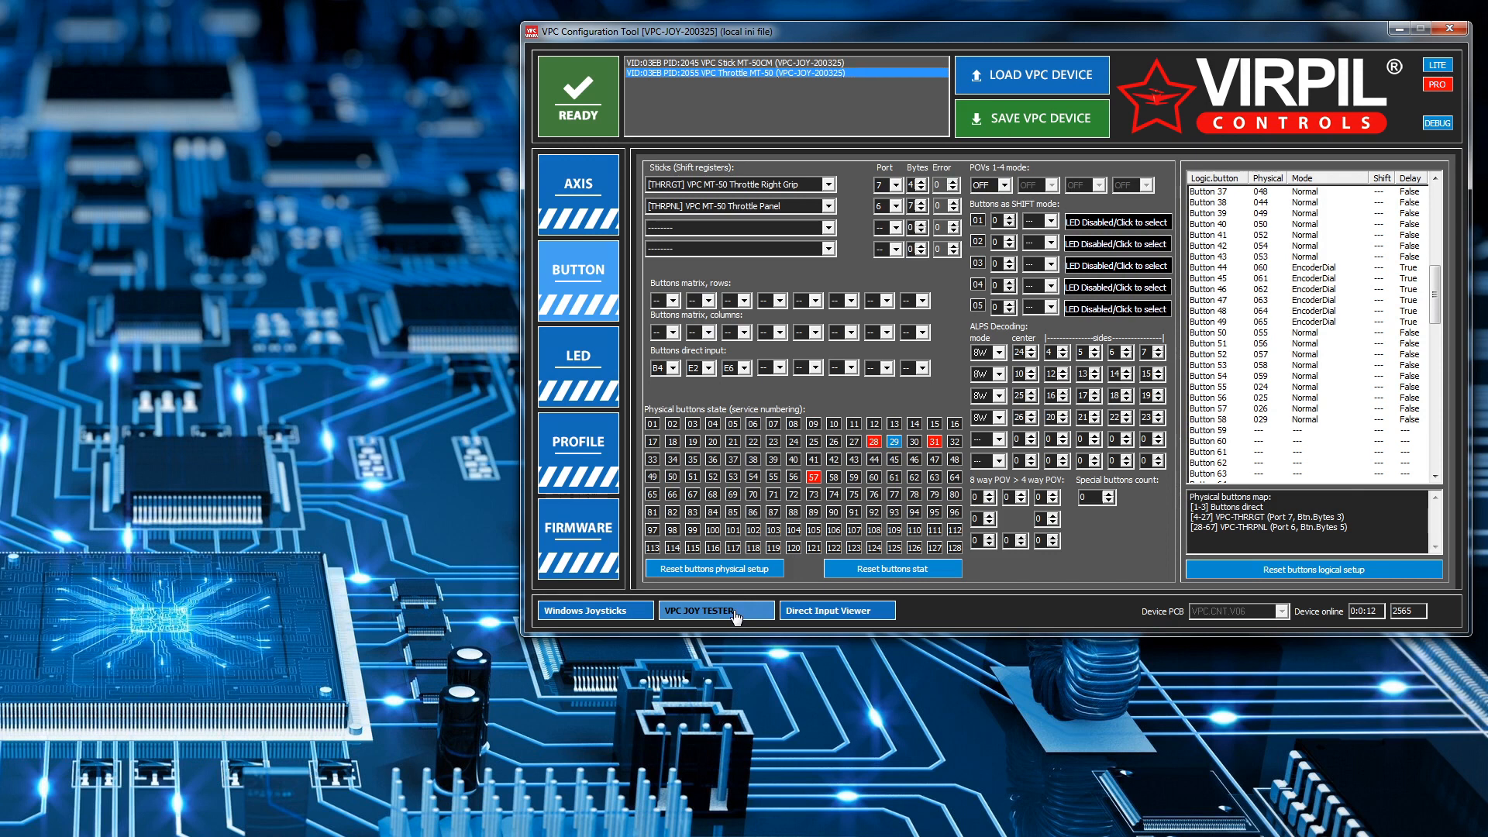
pyautogui.click(714, 610)
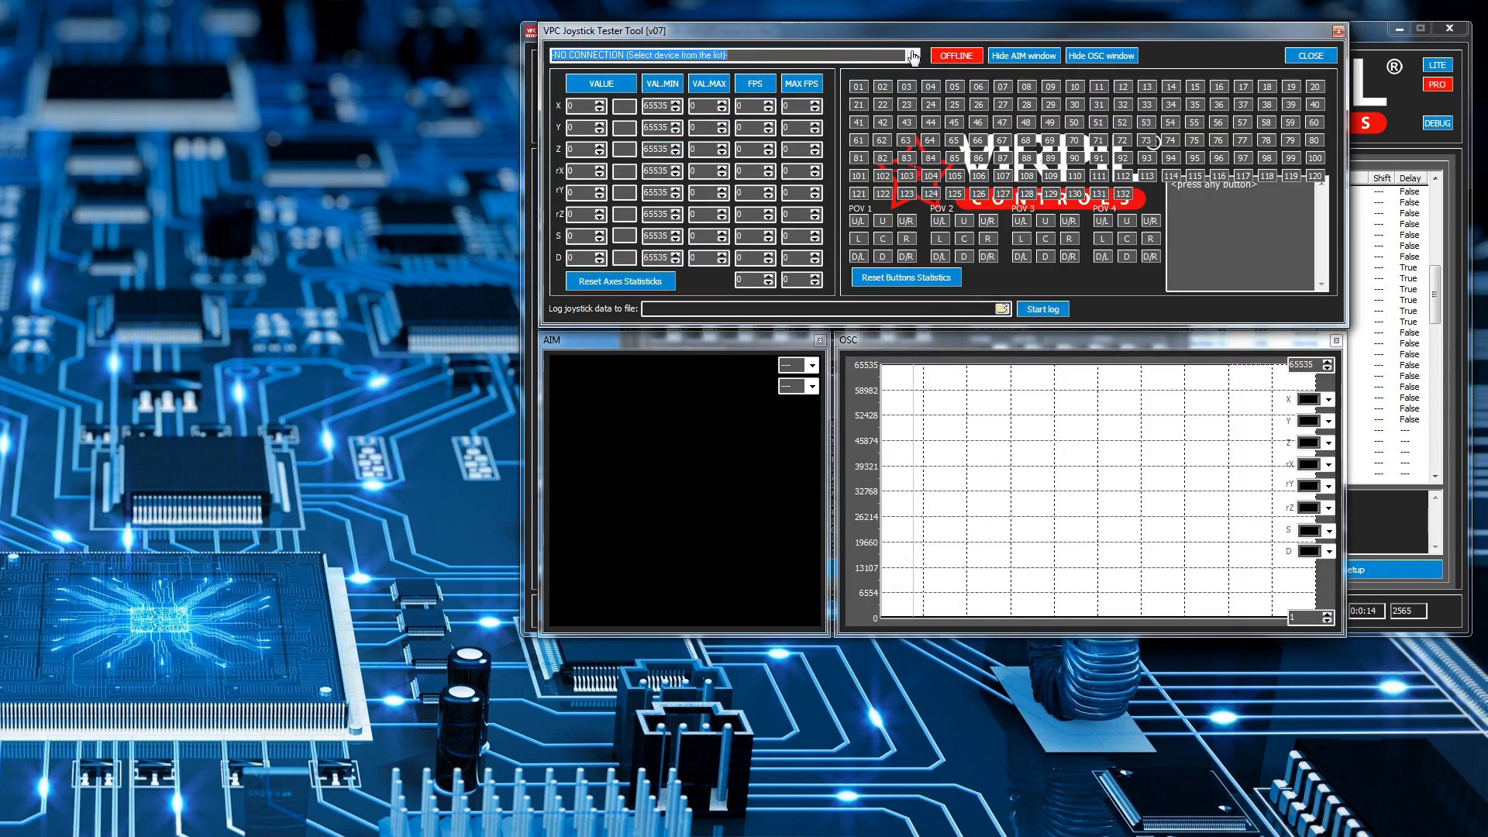
pyautogui.click(910, 55)
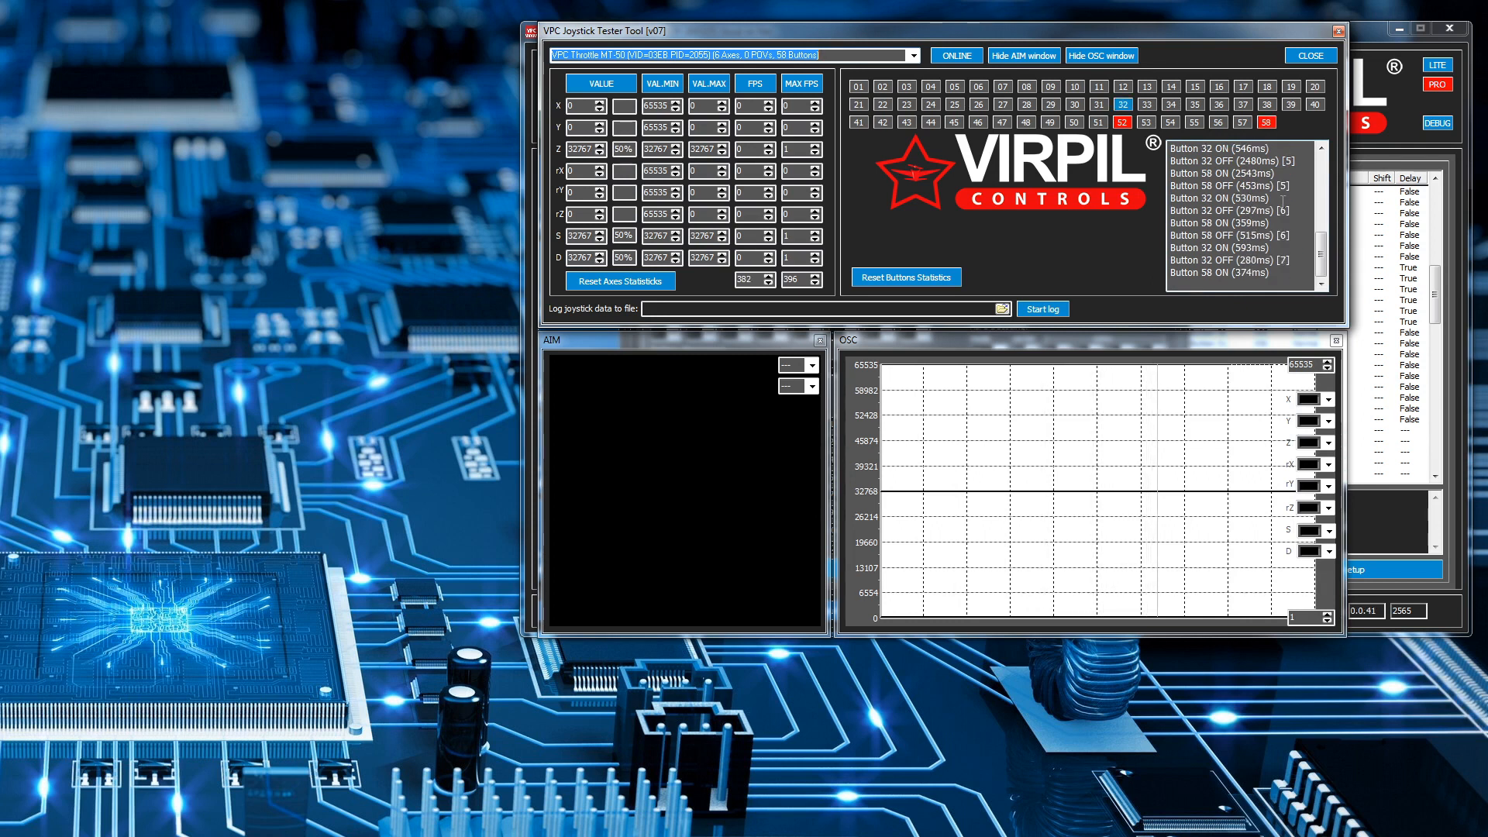
pyautogui.moveTo(1310, 55)
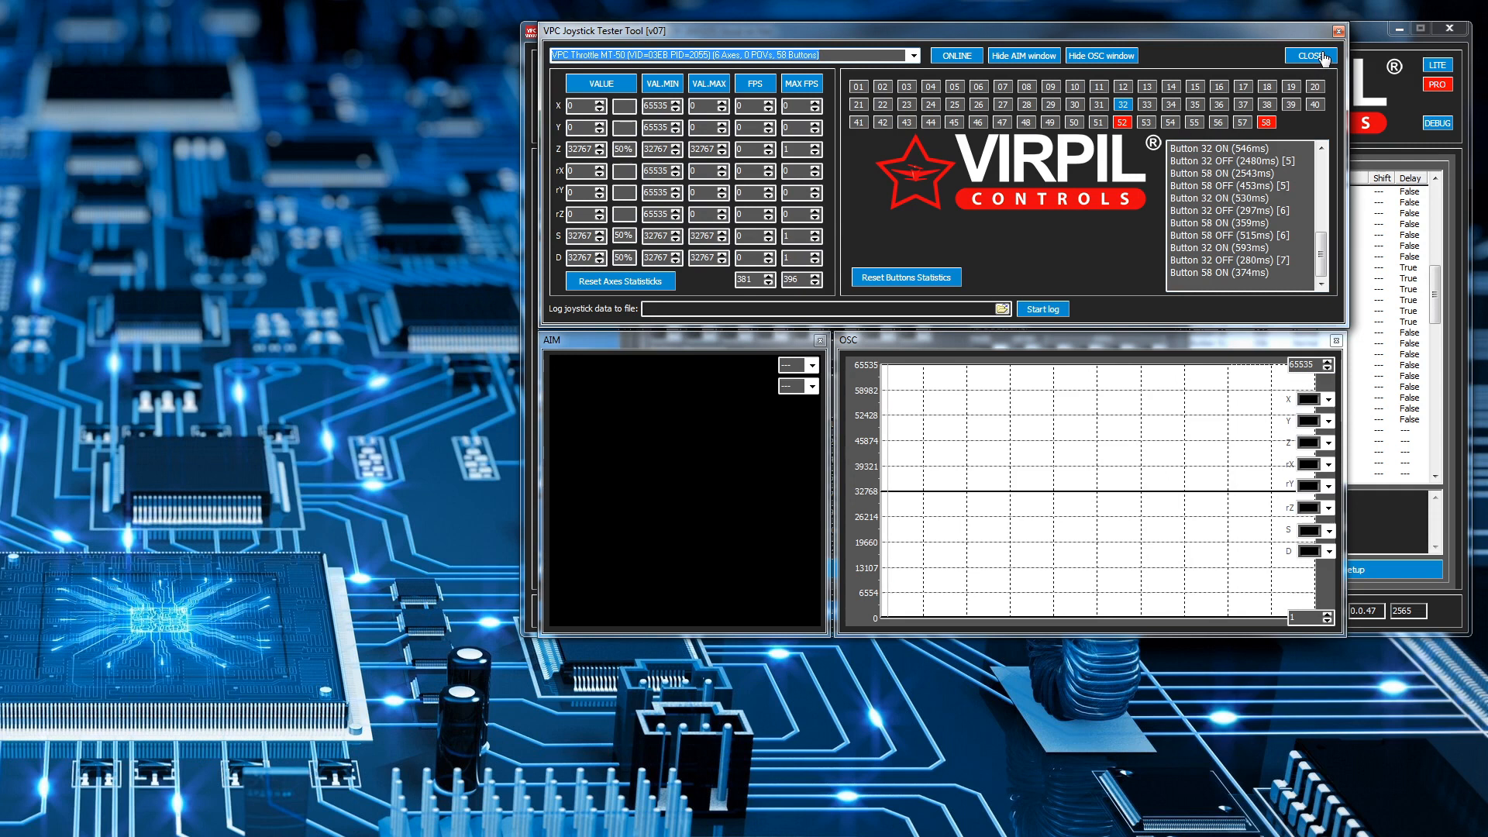
pyautogui.moveTo(1310, 55)
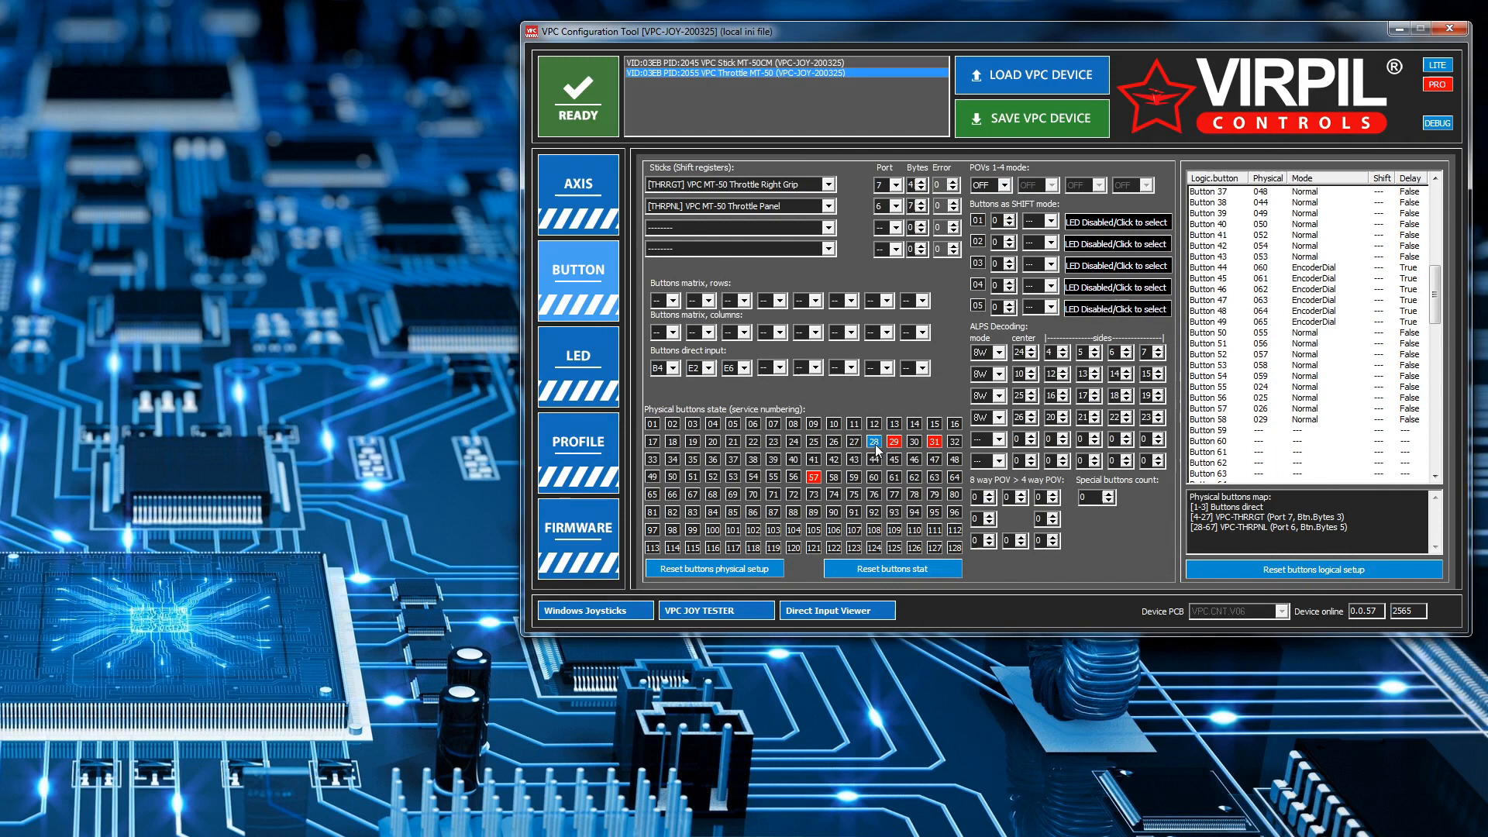
# Set logical Buttons 32 and 58 to Toggle ON mode
pyautogui.scroll(3)
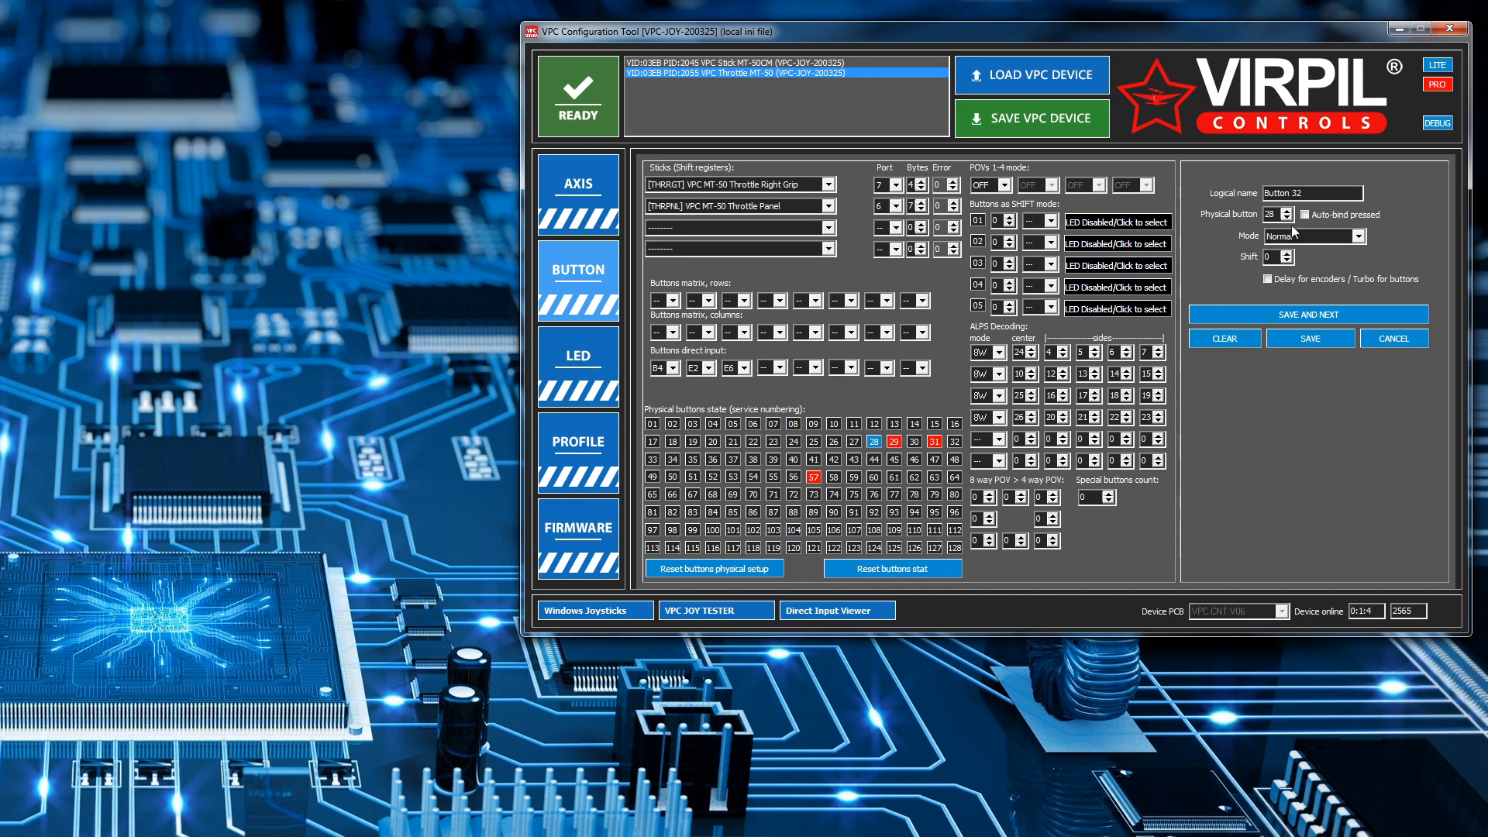
pyautogui.click(1356, 237)
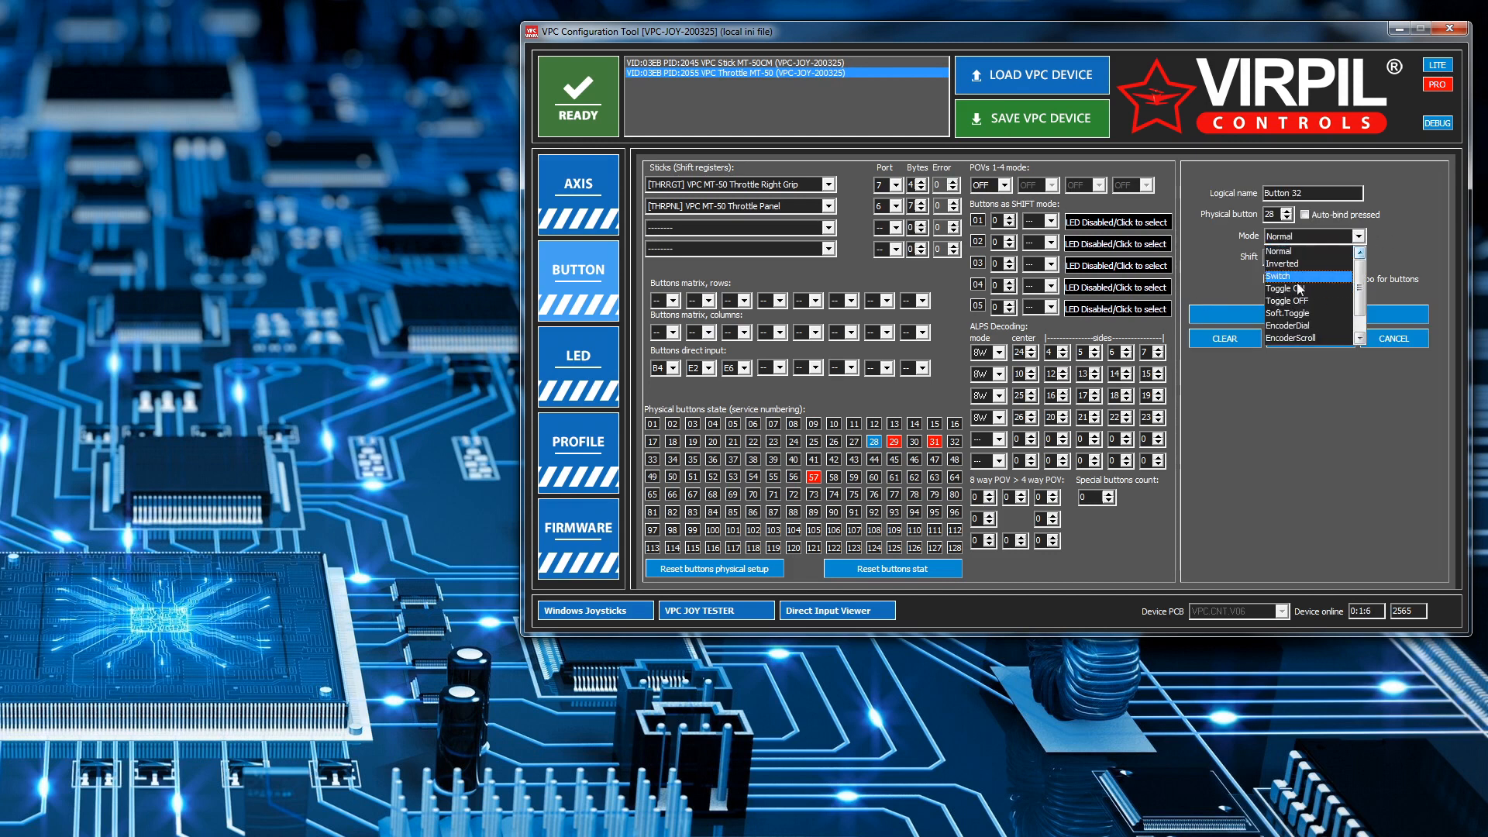
pyautogui.click(1286, 276)
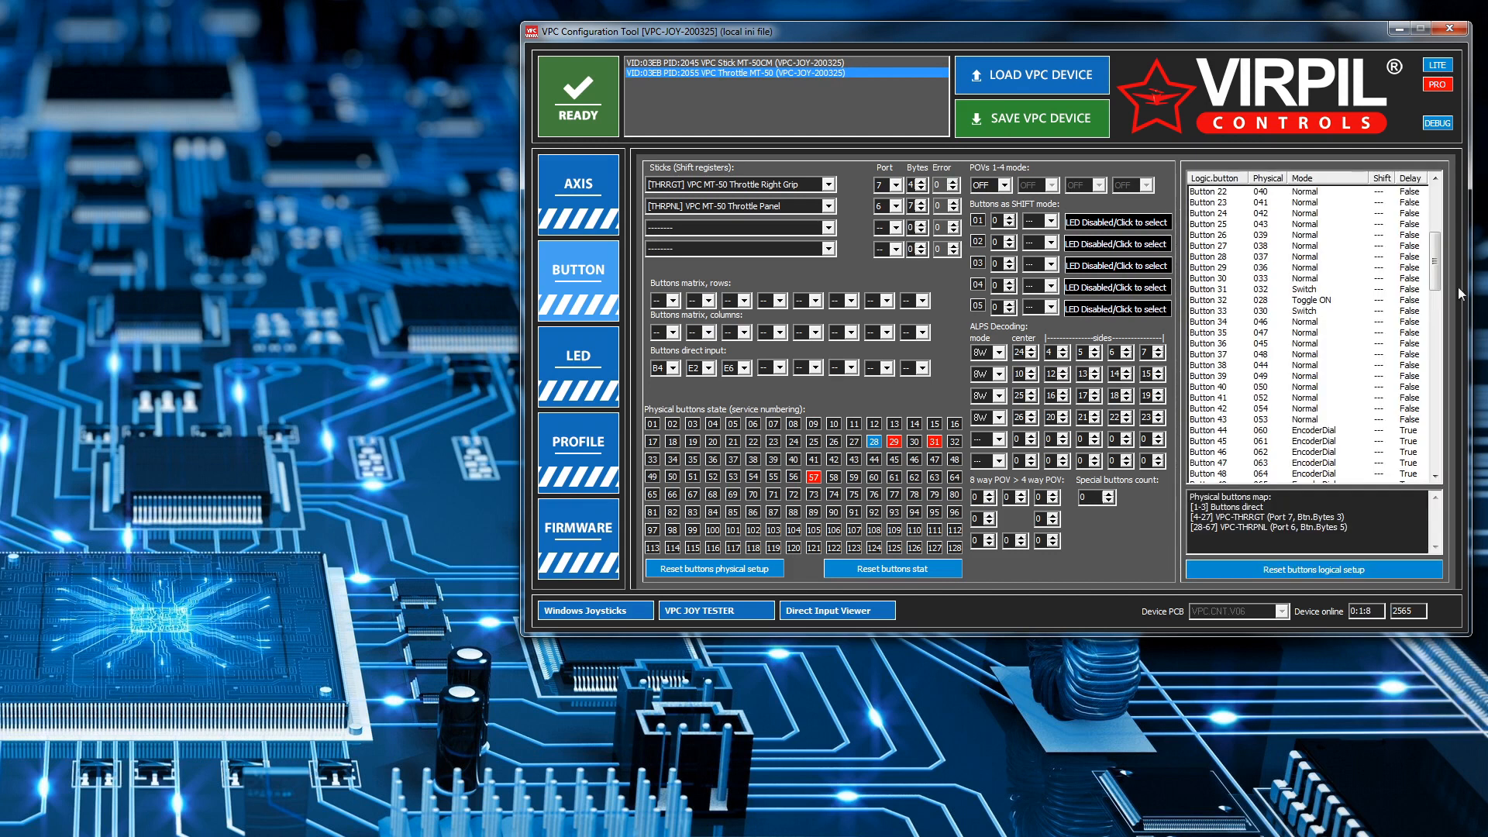
pyautogui.scroll(-3)
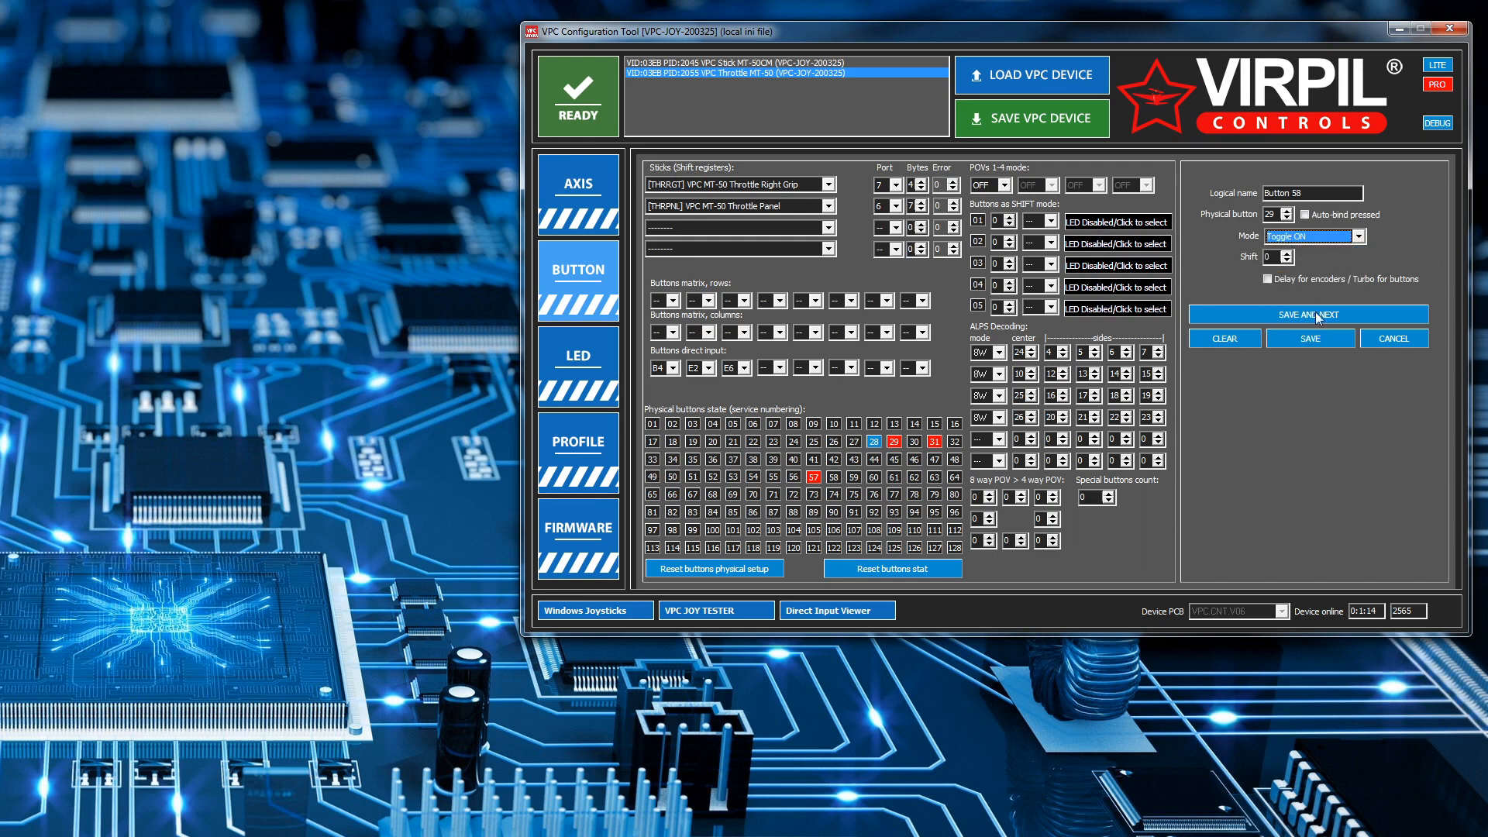
pyautogui.click(1314, 314)
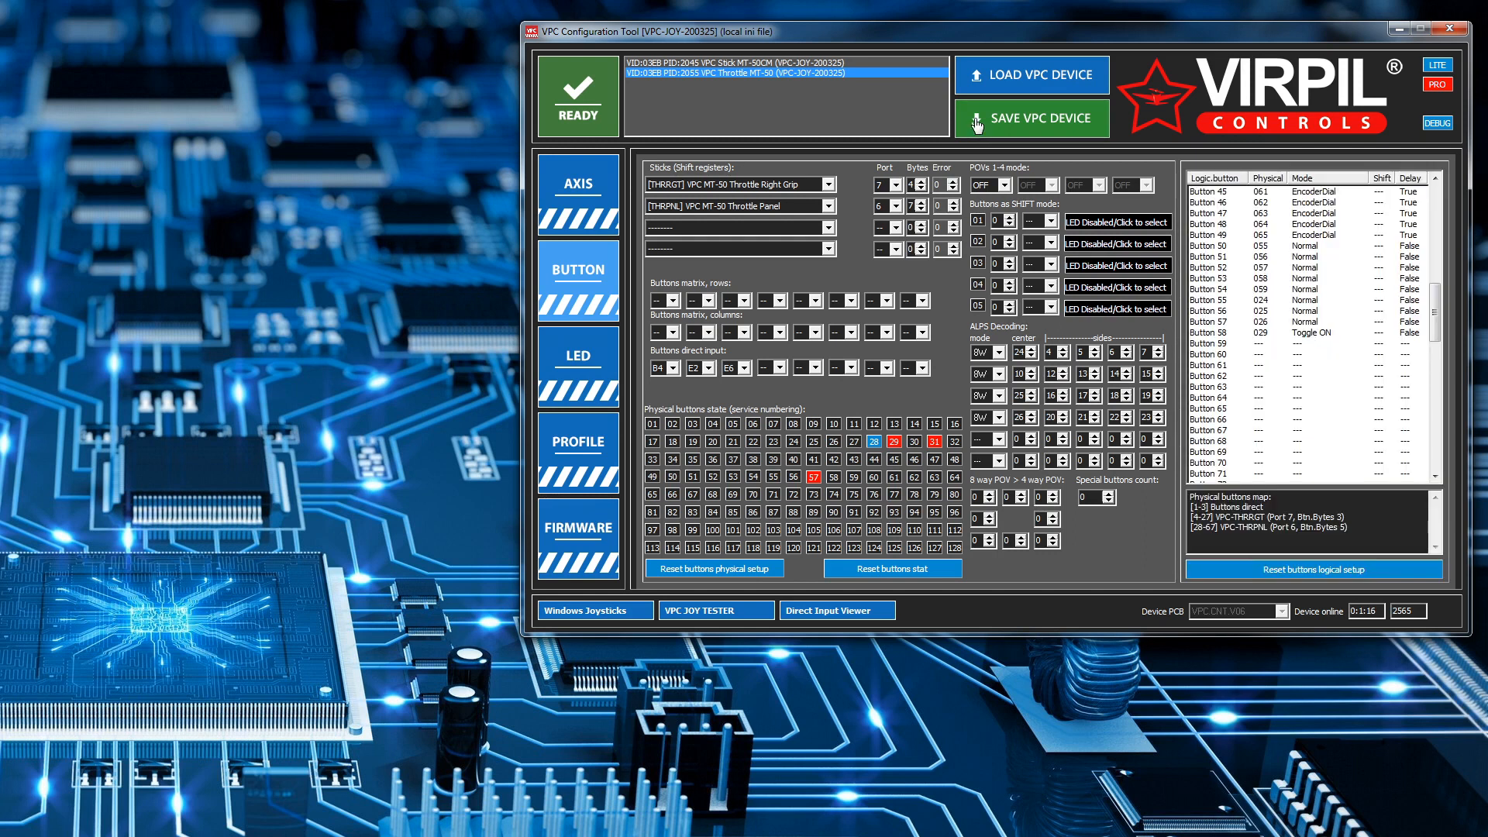
# Save the Toggle ON settings to the throttle and launch the VPC Joy Tester
pyautogui.click(1030, 117)
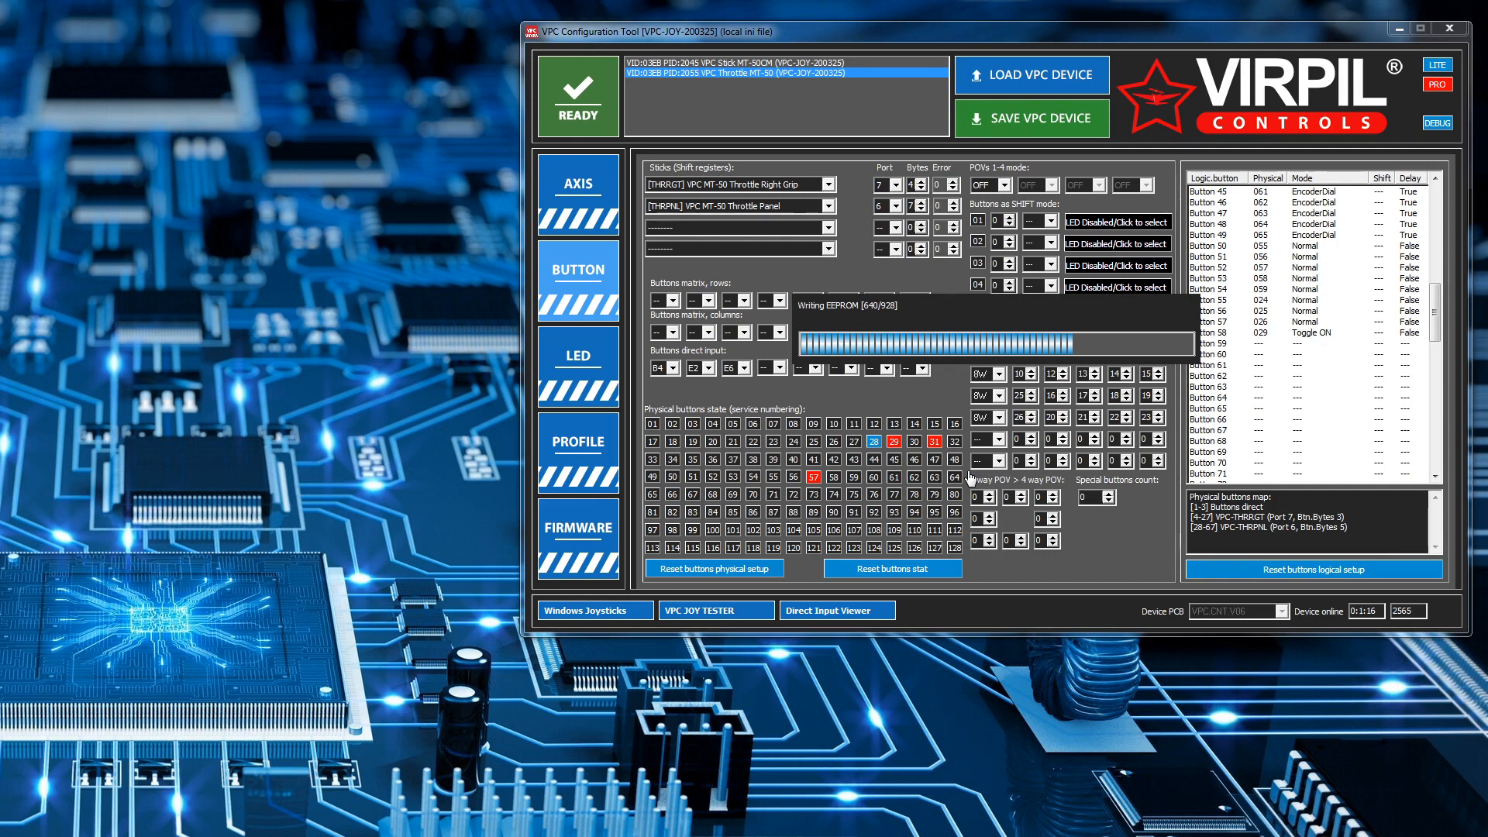
pyautogui.click(577, 188)
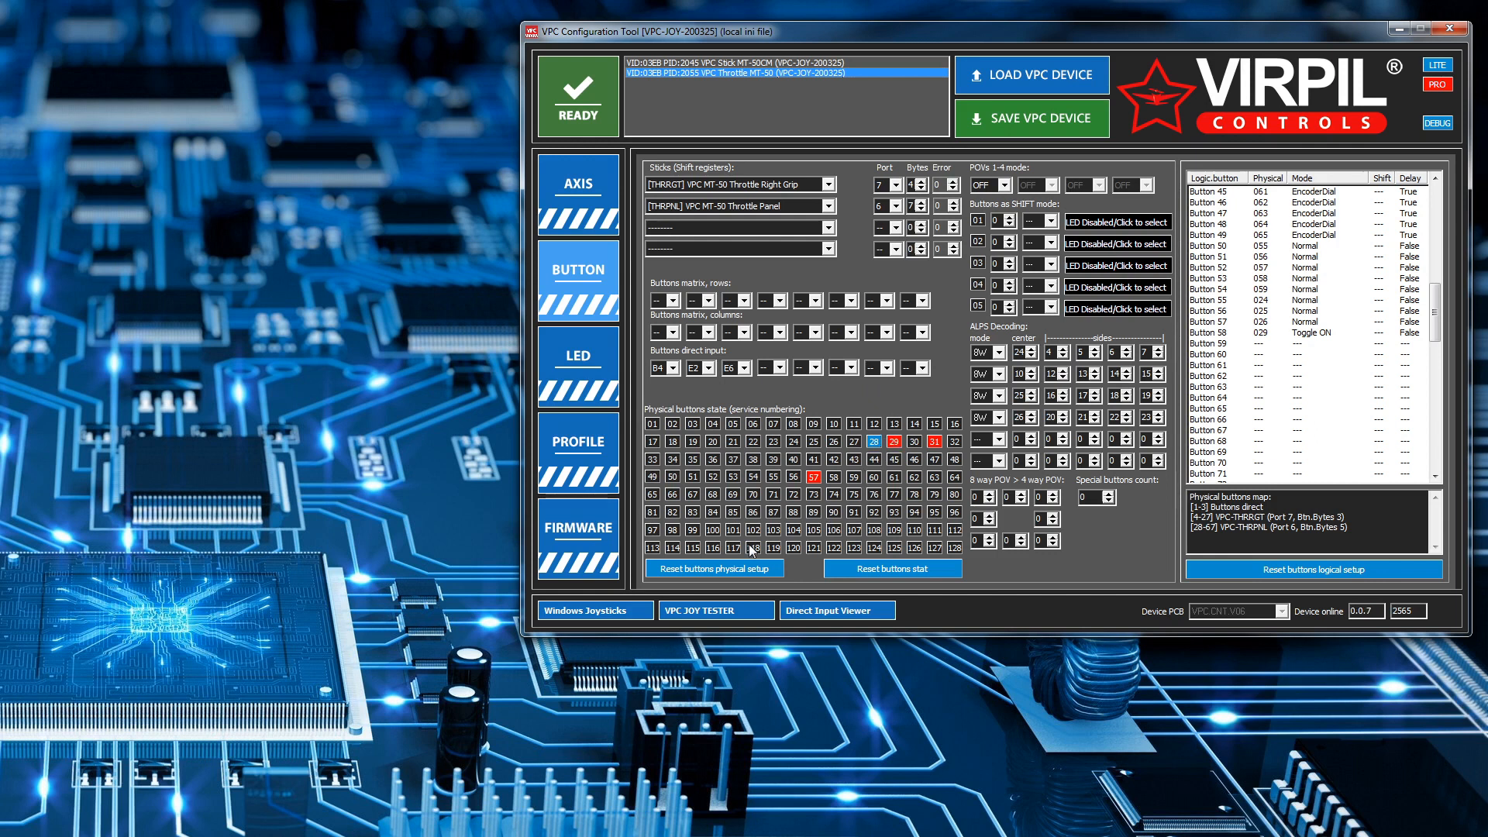
pyautogui.click(715, 610)
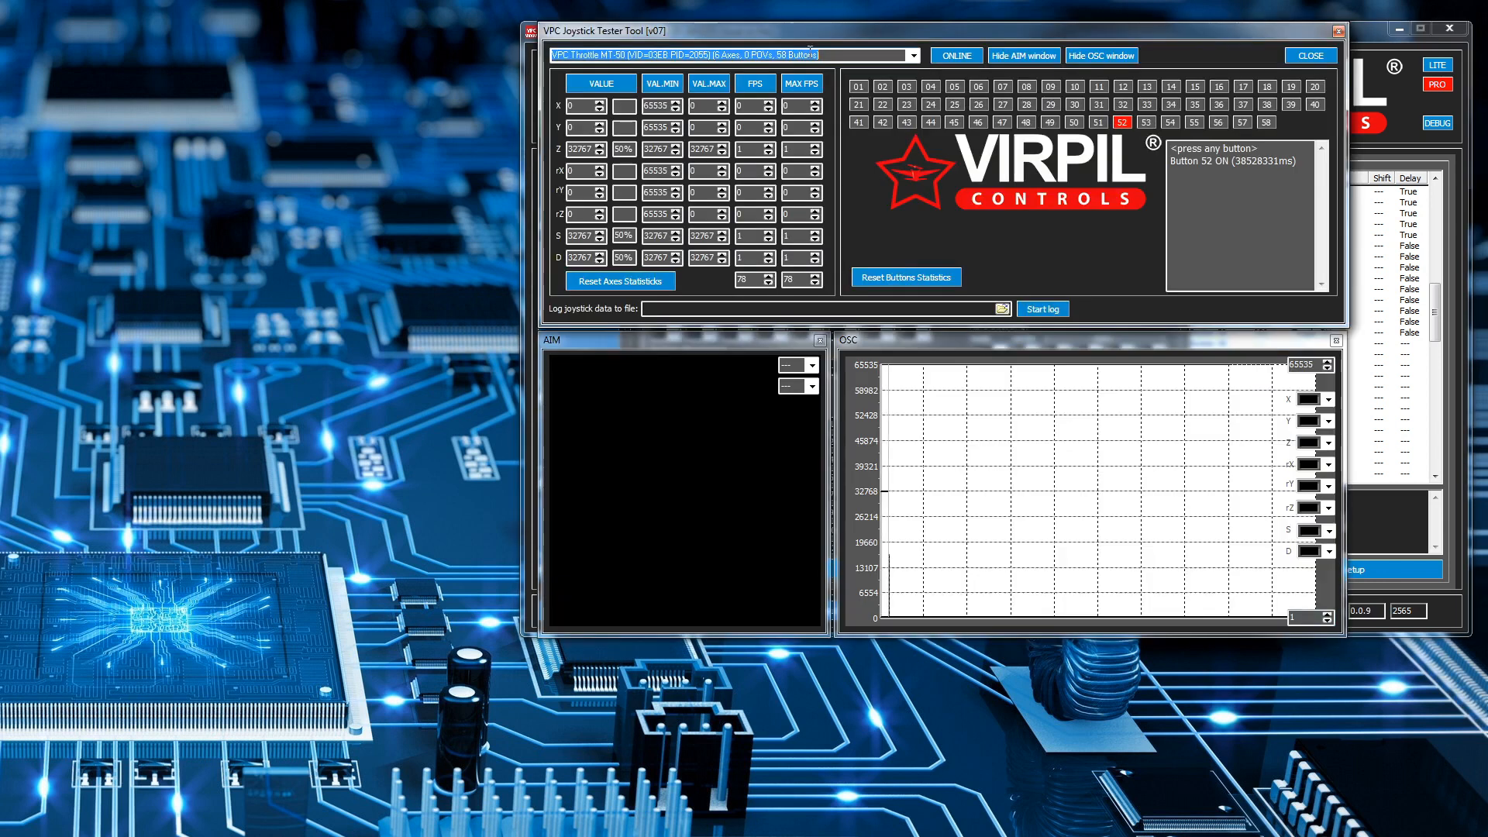